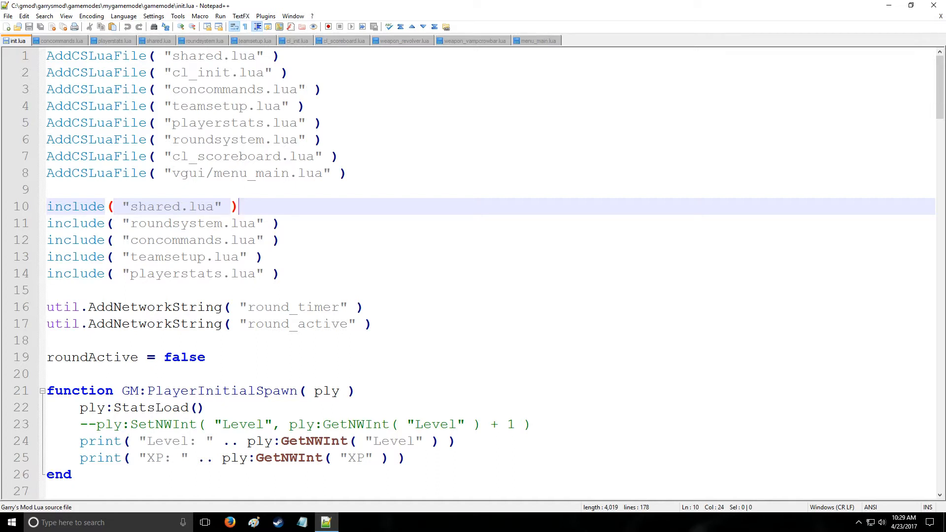
Switch from init.lua to the menu_main.lua tab
click(541, 40)
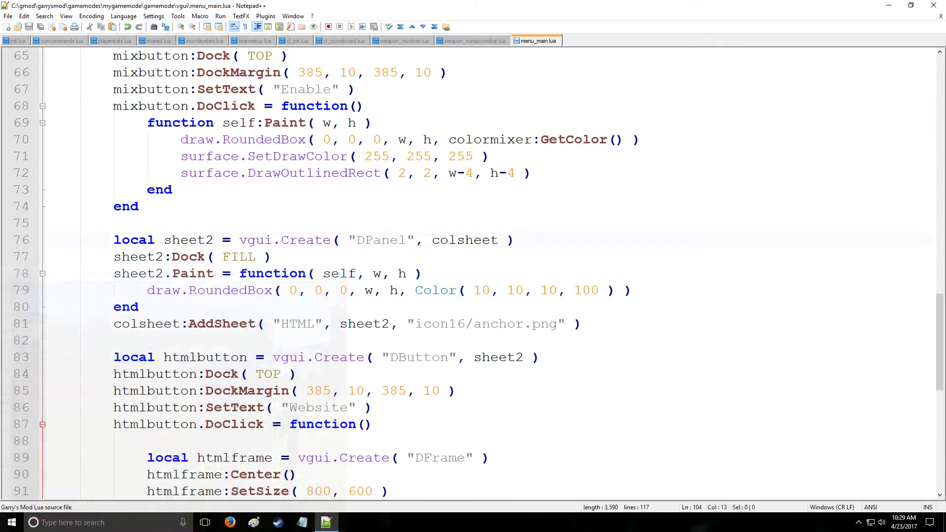
Title the duplicated sheet3 tab 'Model' and change its icon from anchor to help
scroll(down, 3)
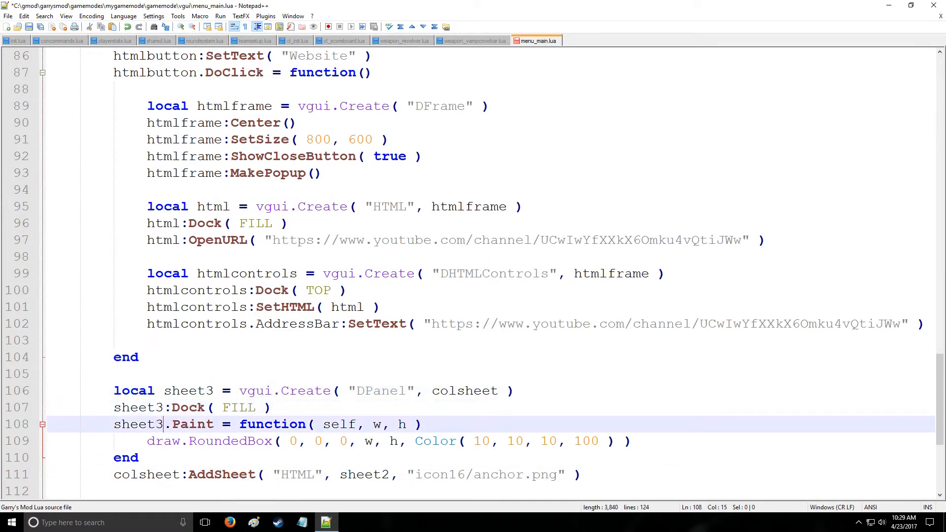
scroll(down, 3)
text(3)
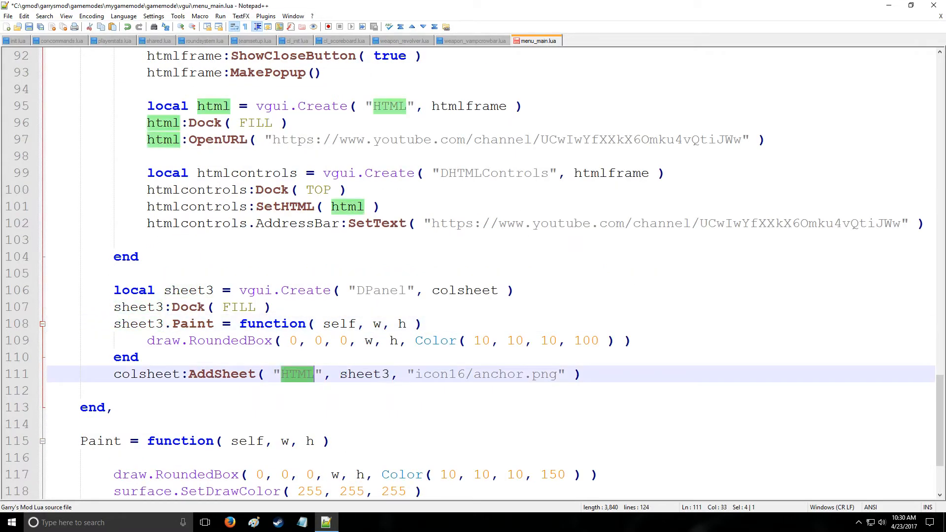
text(Model)
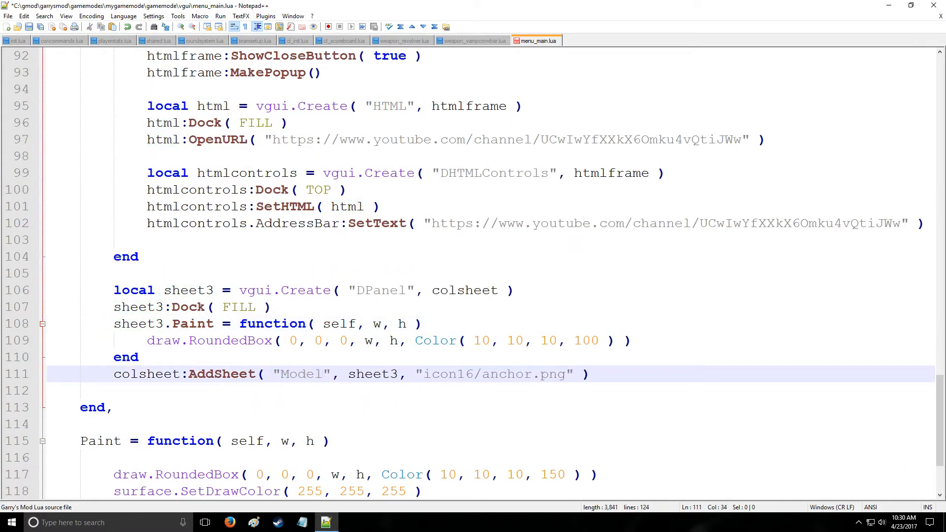
double_click(506, 374)
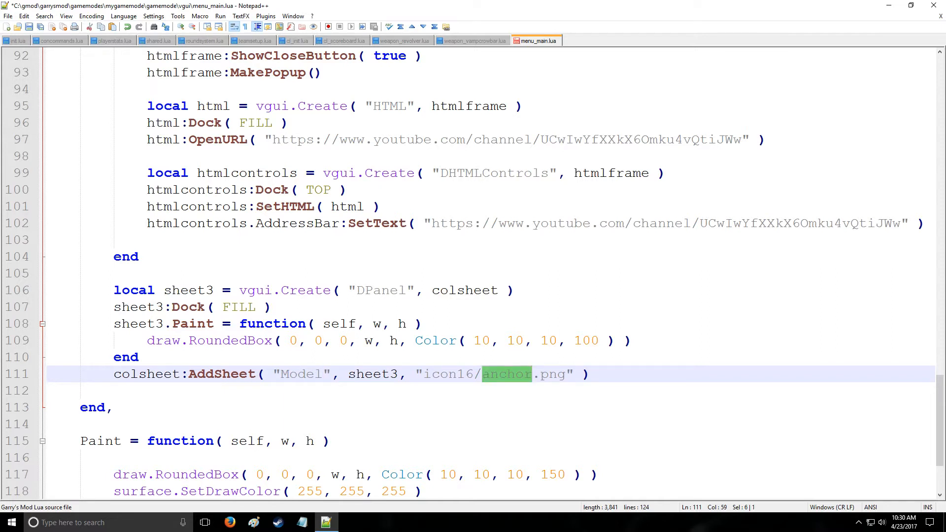
text(he)
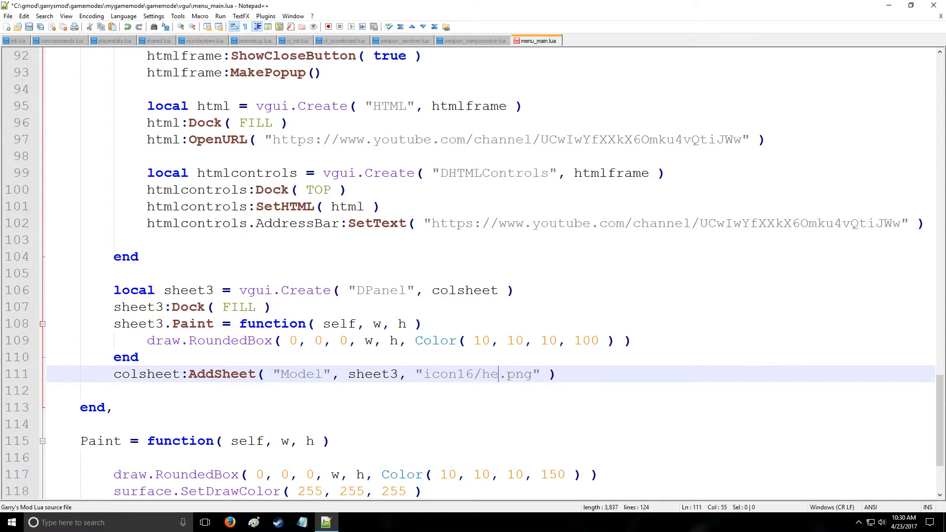
text(lp)
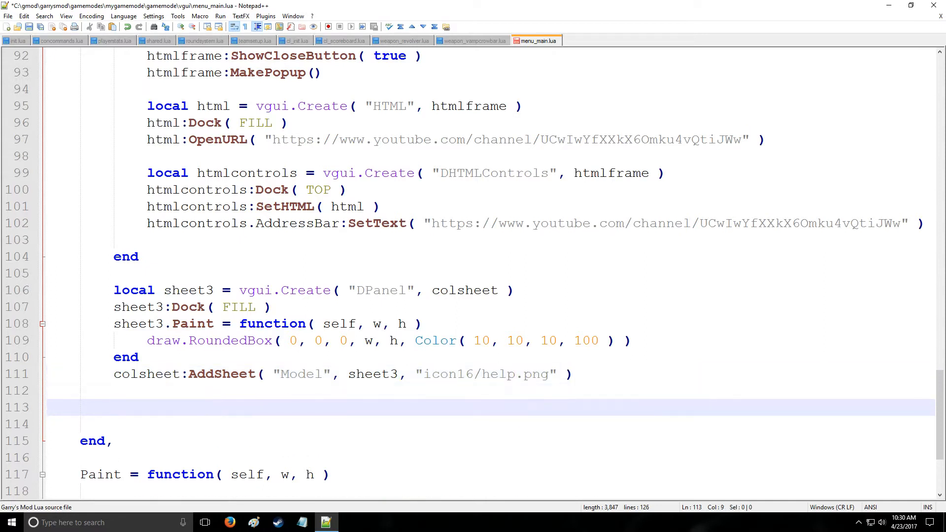
Create local icon as a DModelPanel parented to sheet3
text(loca)
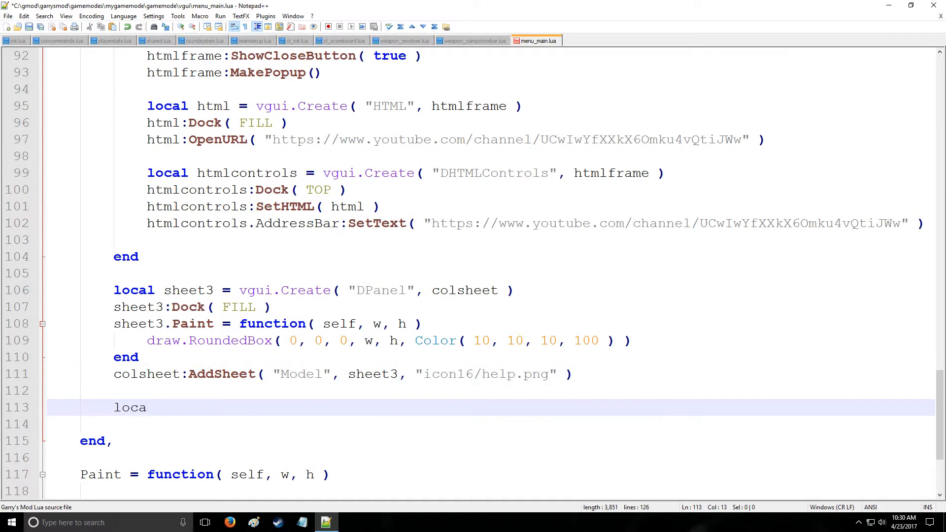
text(l)
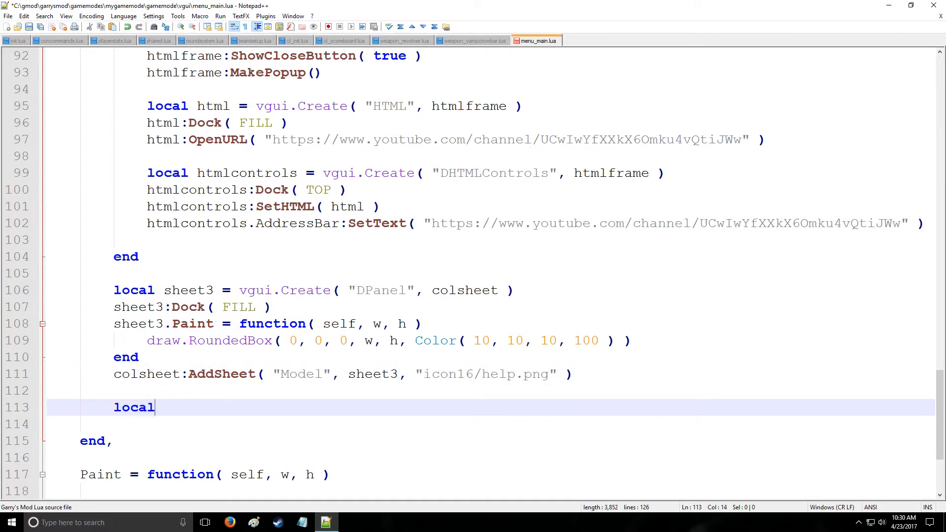
text(icon =)
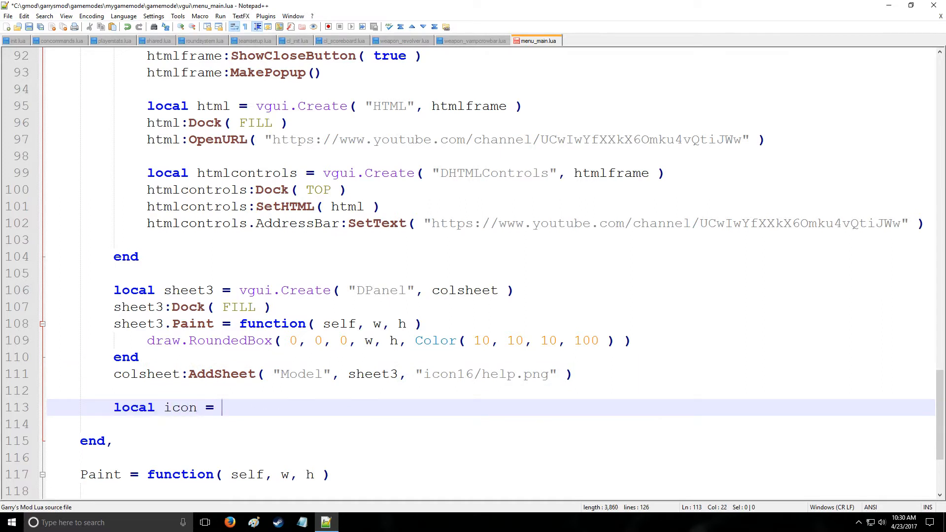
text(vgui.)
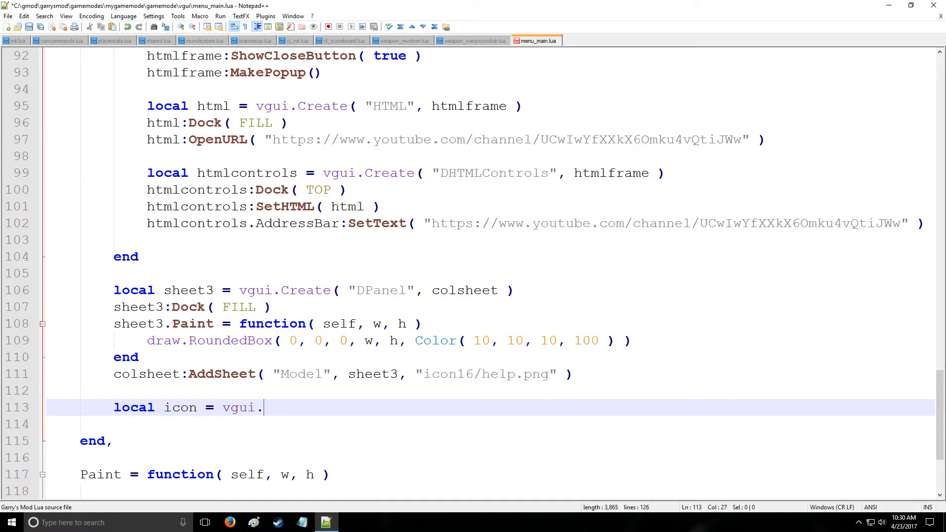
text(Create)
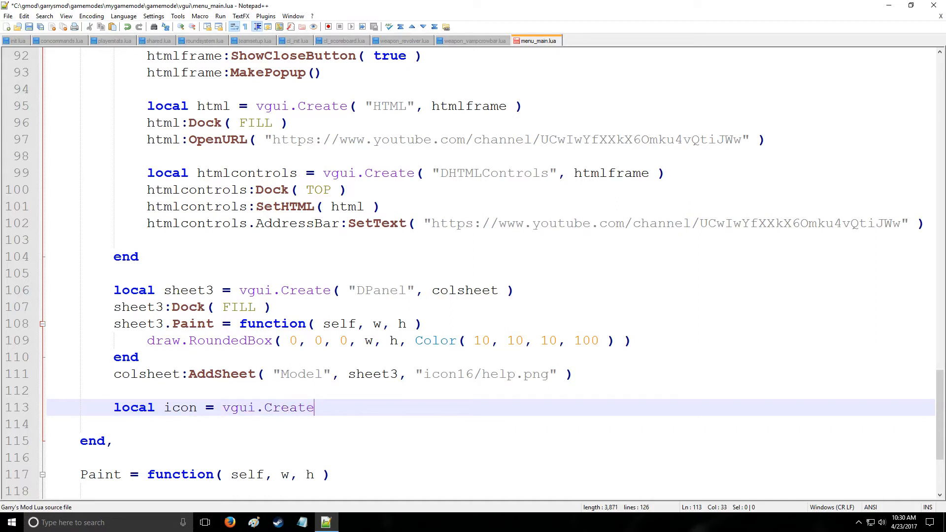
text(( "")
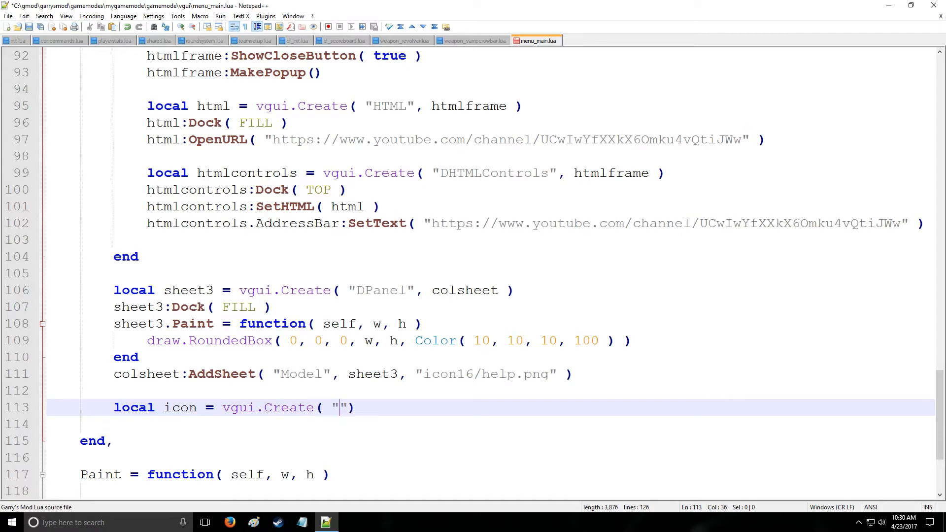
text(DModelPa)
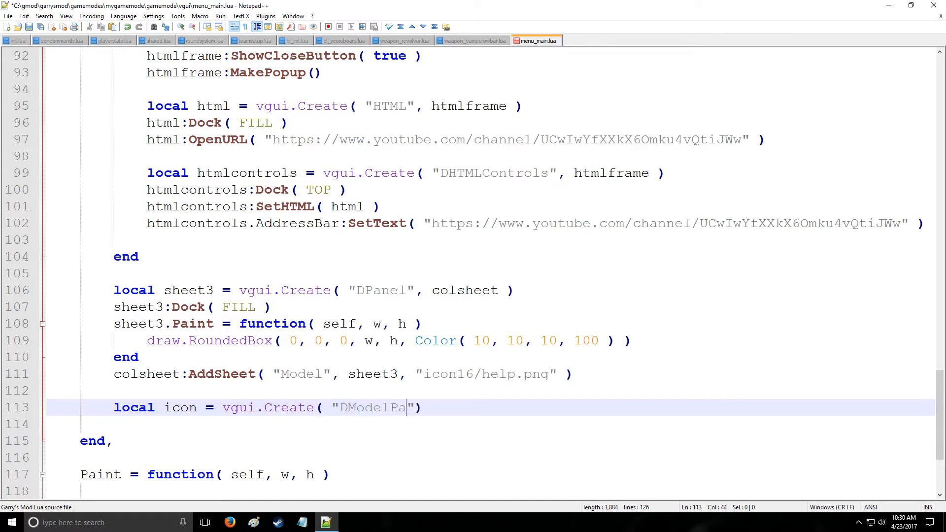
text(nel",)
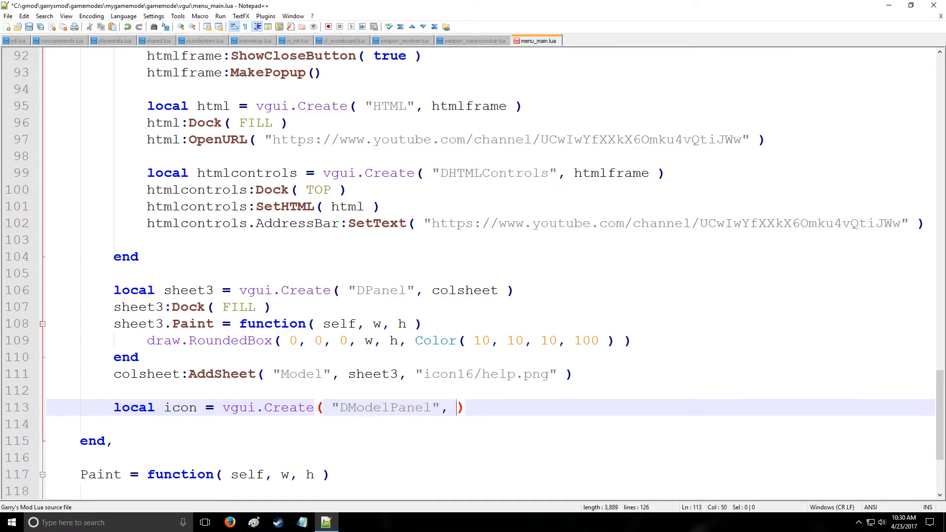
text(sheet3)
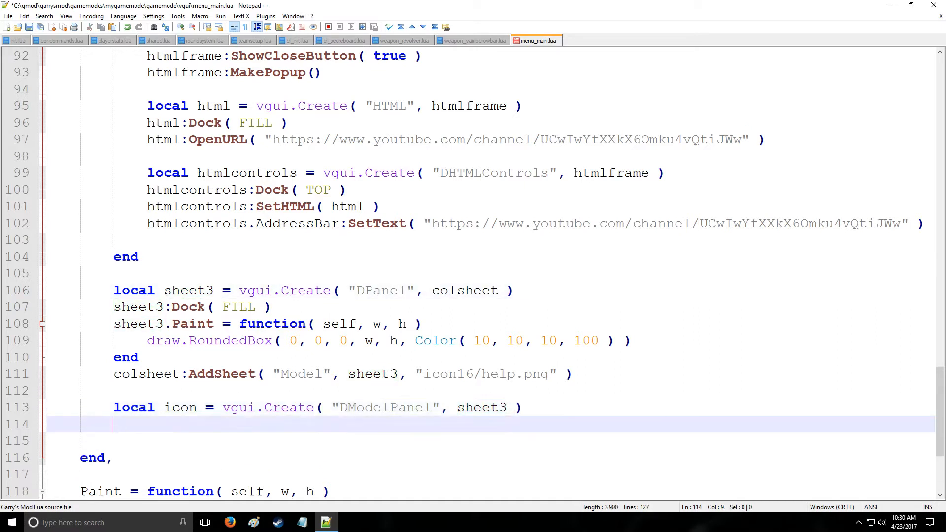
Size icon to 200×200, dock it LEFT, and give it LocalPlayer():GetModel()
text(i)
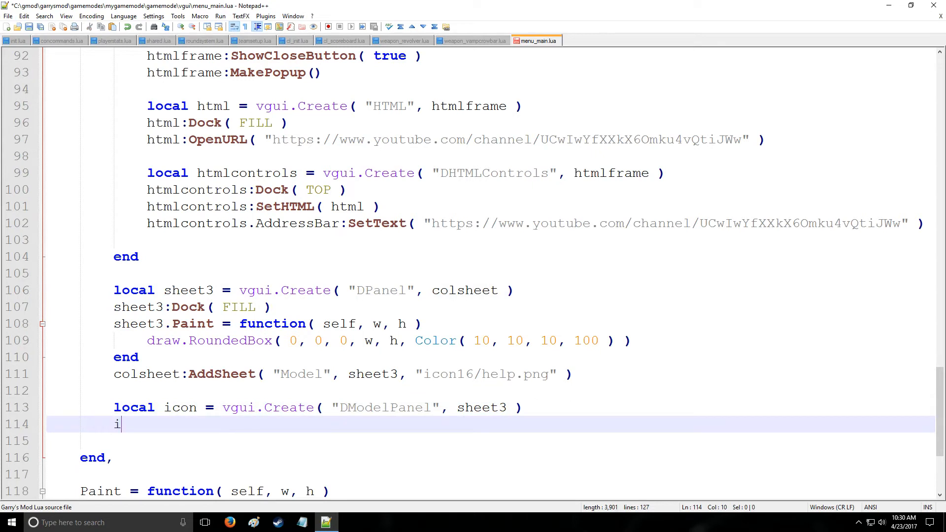
text(con:S)
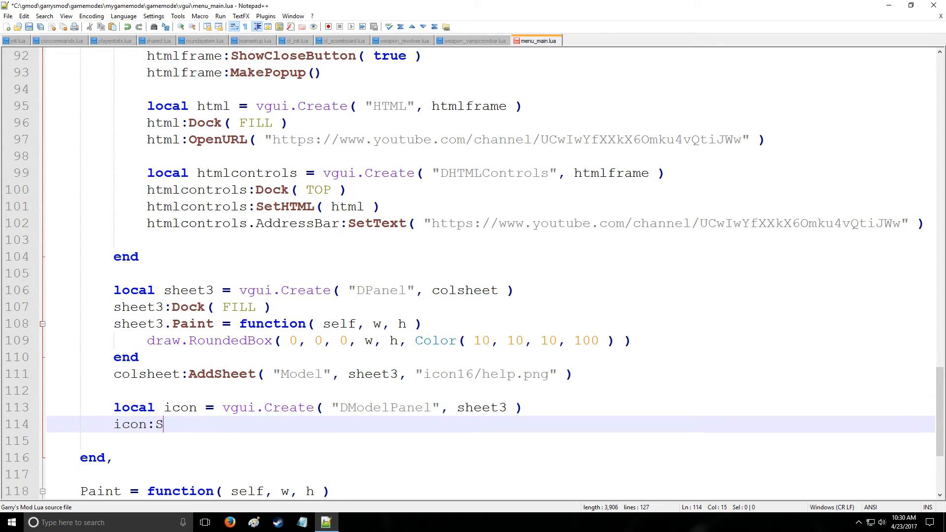
text(etSize()
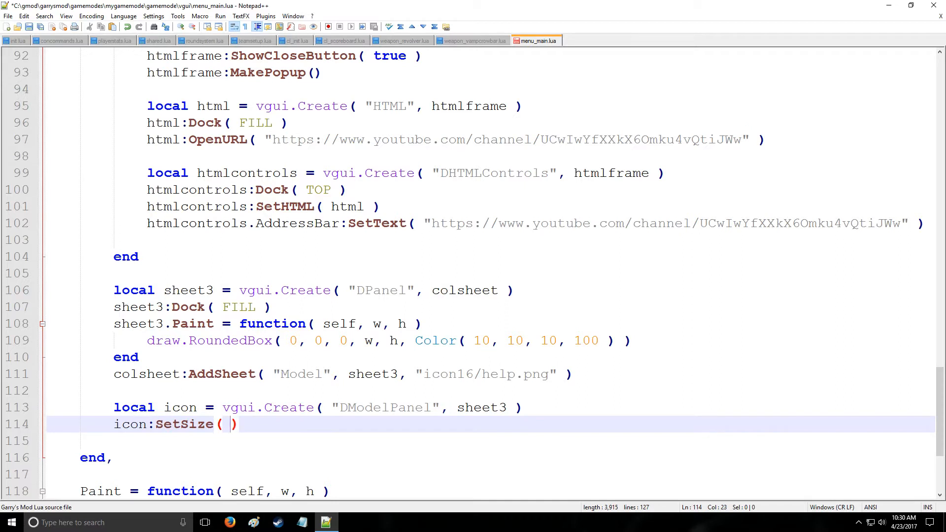
text(200, 200)
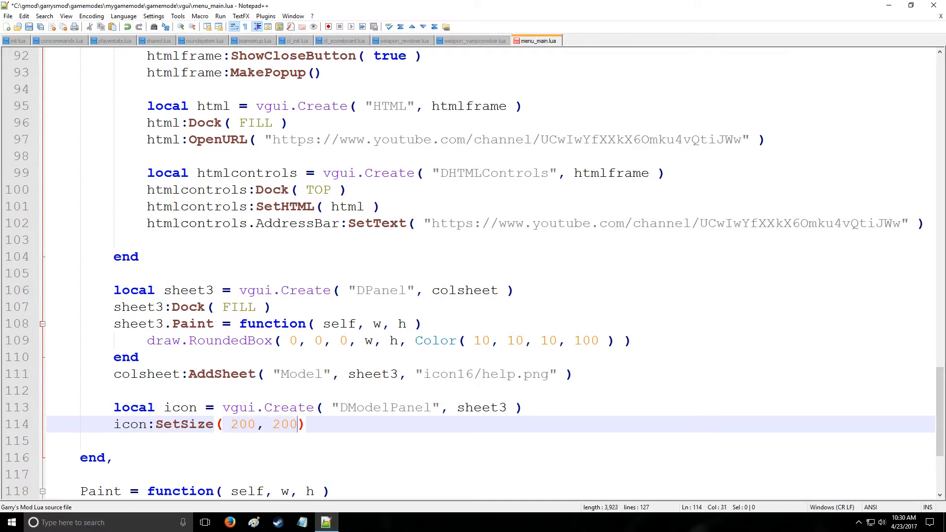
text(ico)
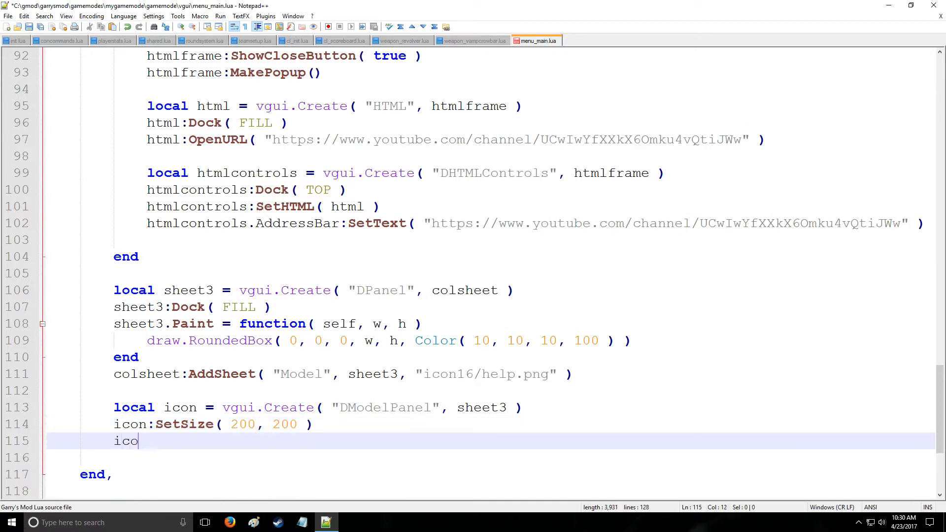
text(n:Do)
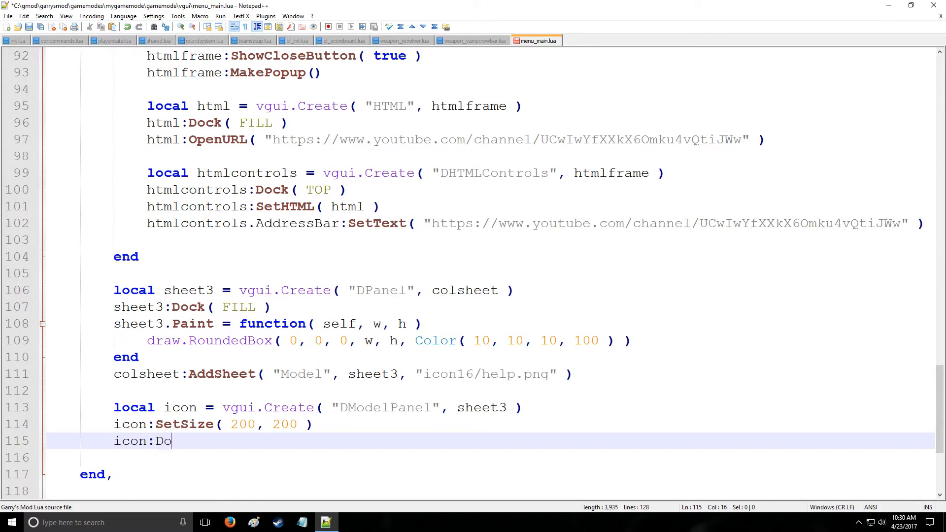
text(ck( LEFT ))
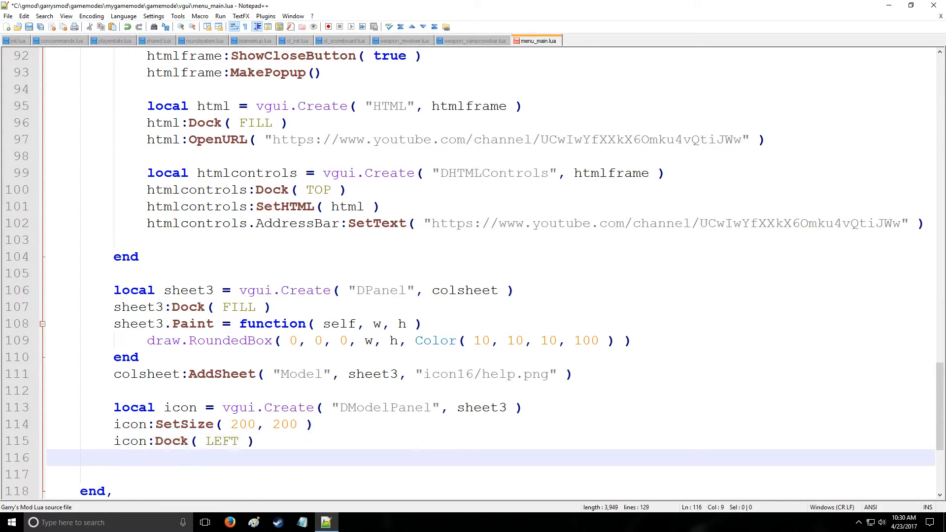
text(icon:S)
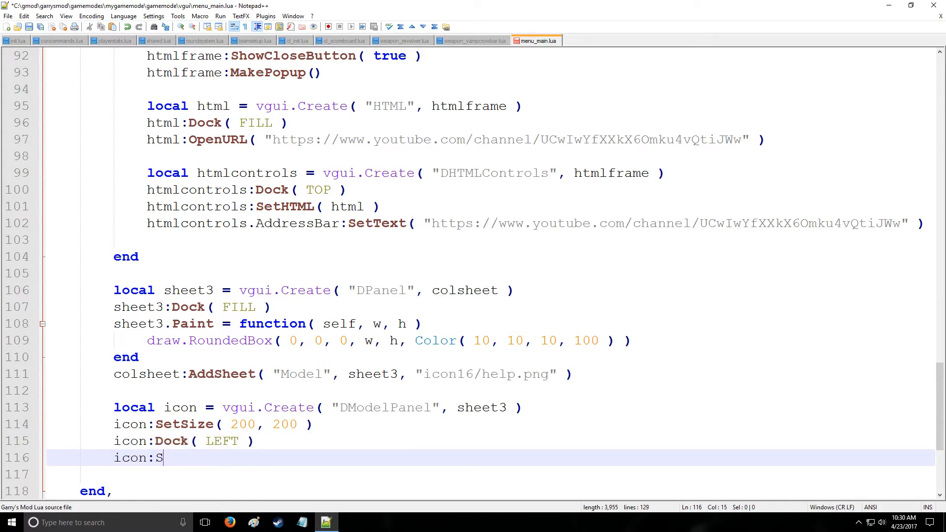
text(etModel)
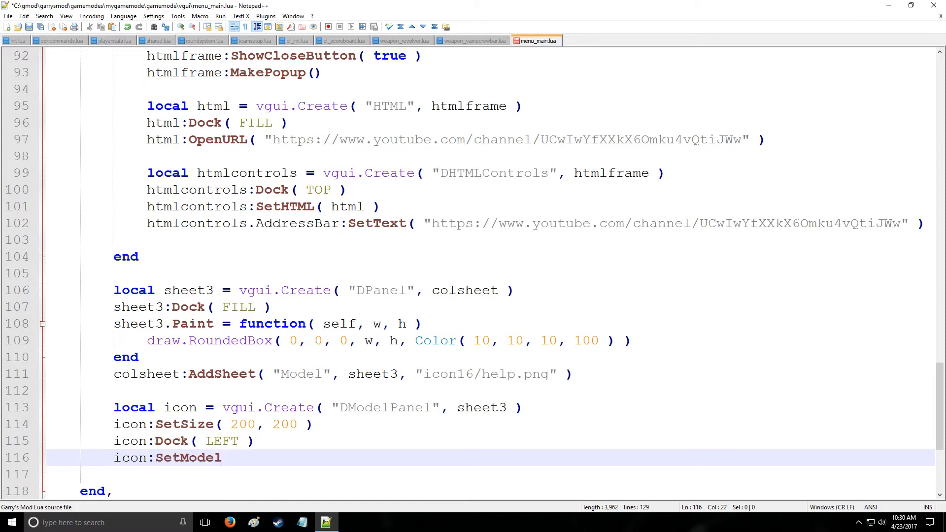
text(( Lo)
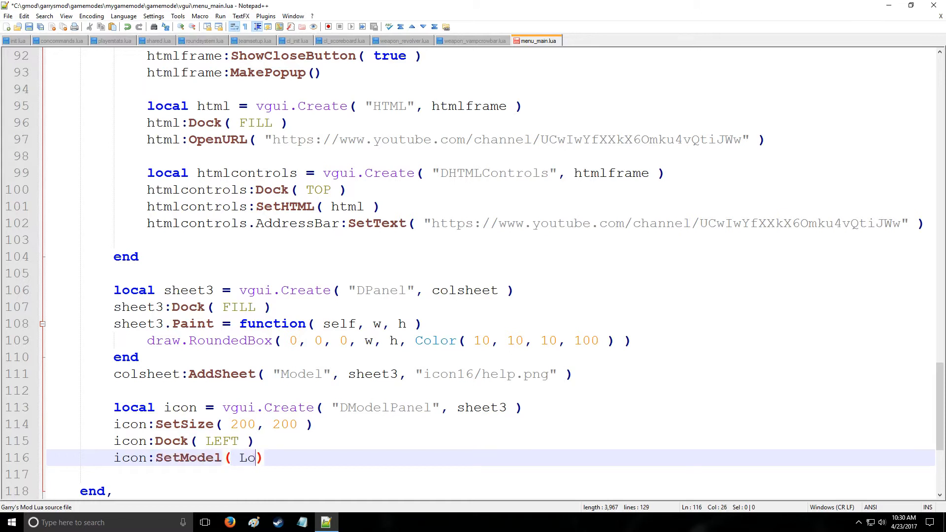
text(calPlayer())
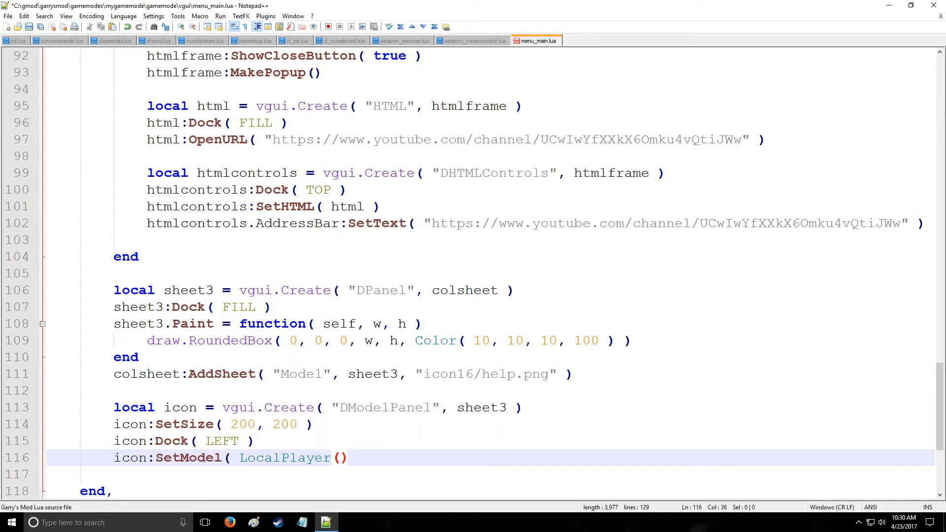
text(:Get)
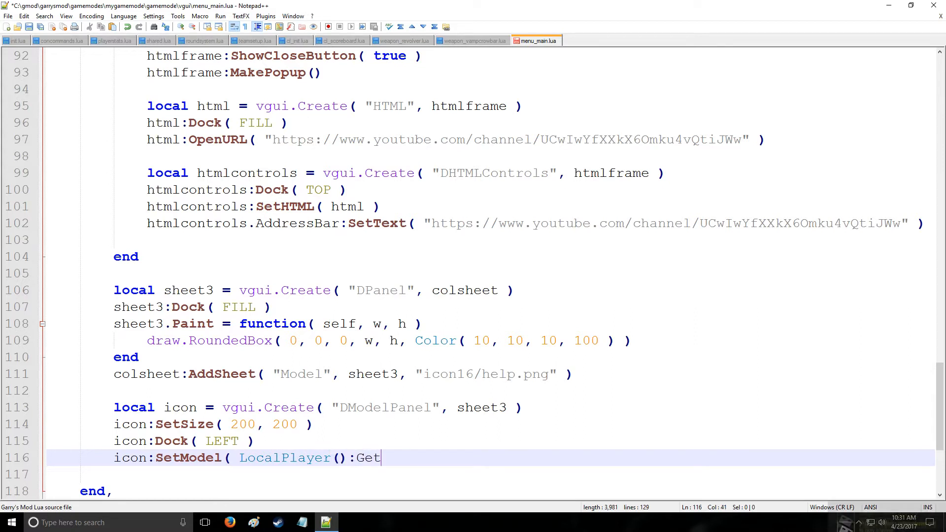
text(Model())
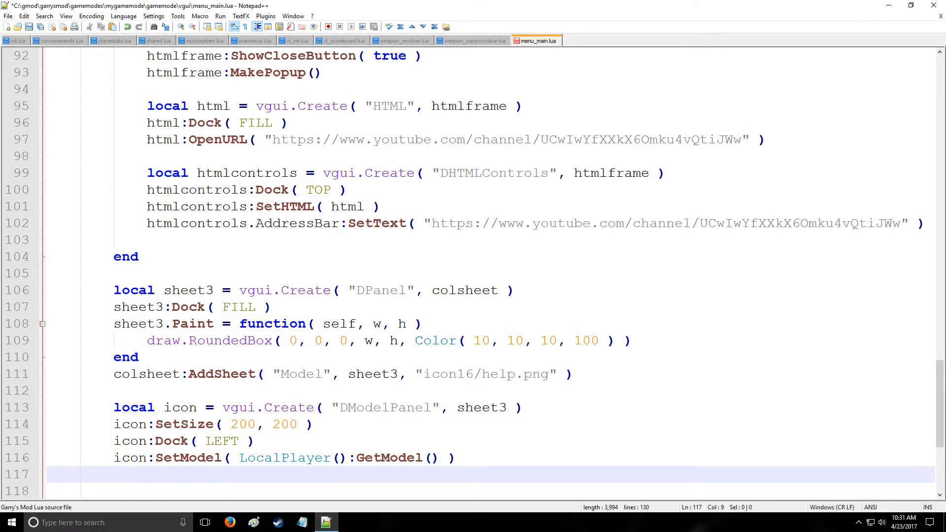
Add an empty icon:LayoutEntity( ent ) function that just returns, stopping auto-rotation
text(function ico)
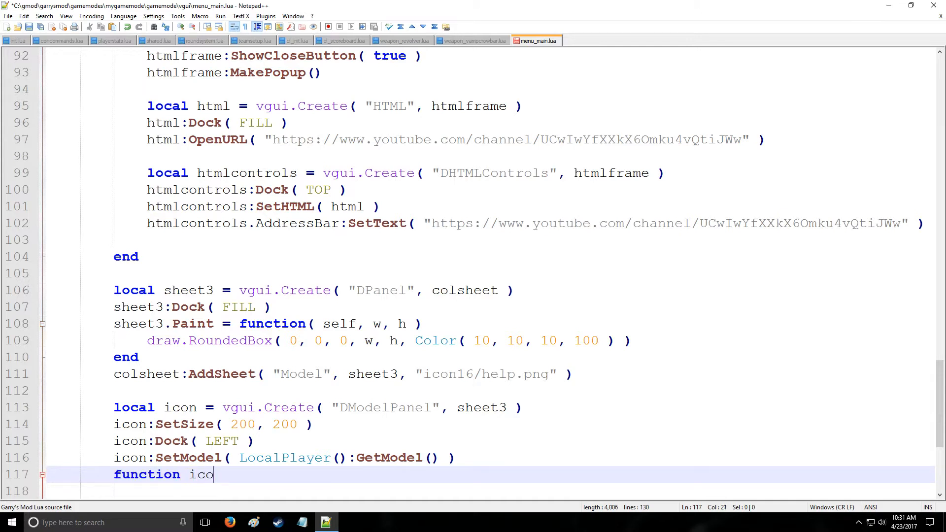
text(n:L)
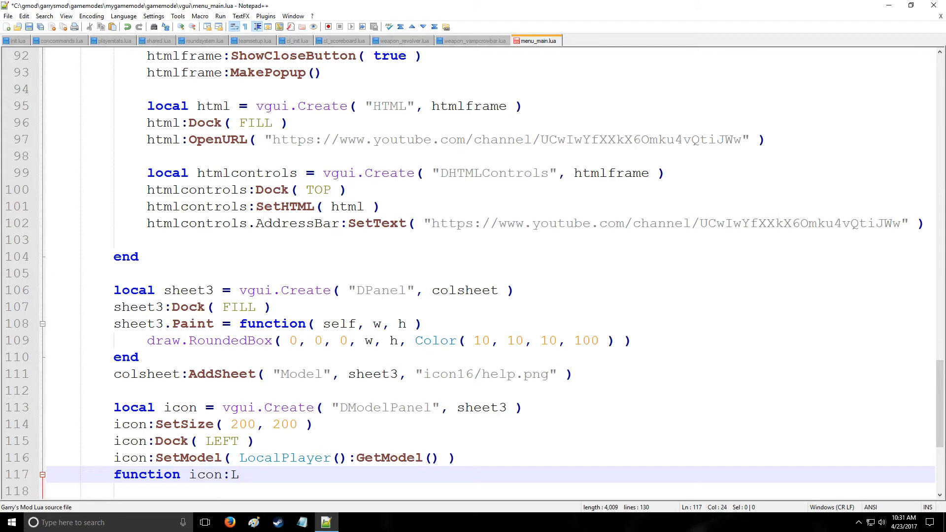
text(ayoutEntity)
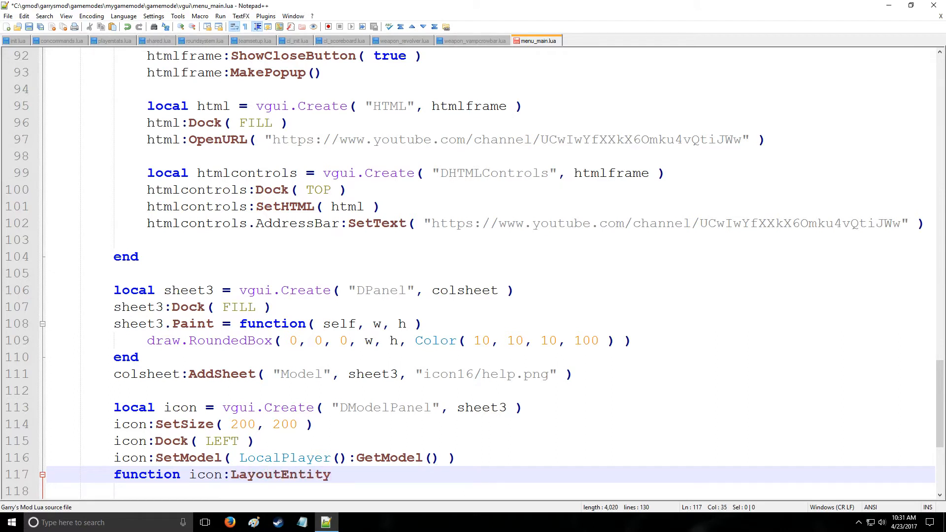
text(( ent ))
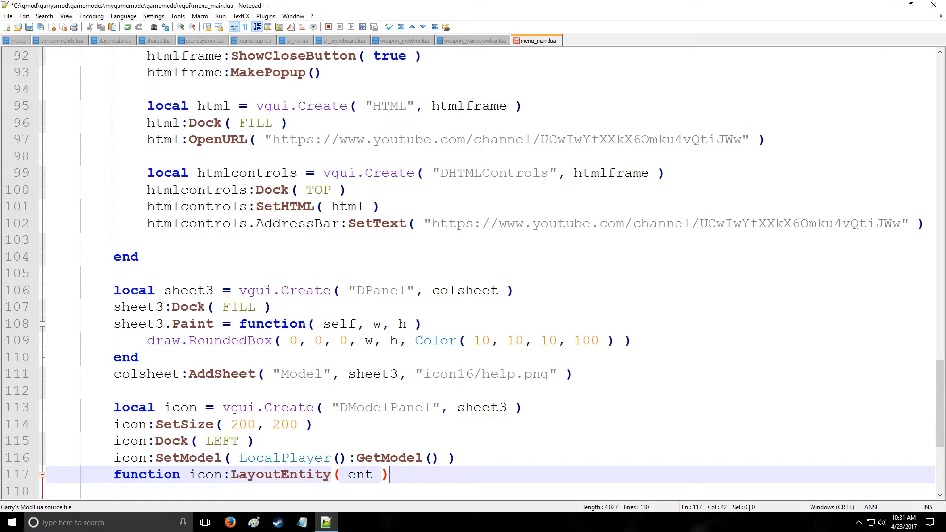
text(re)
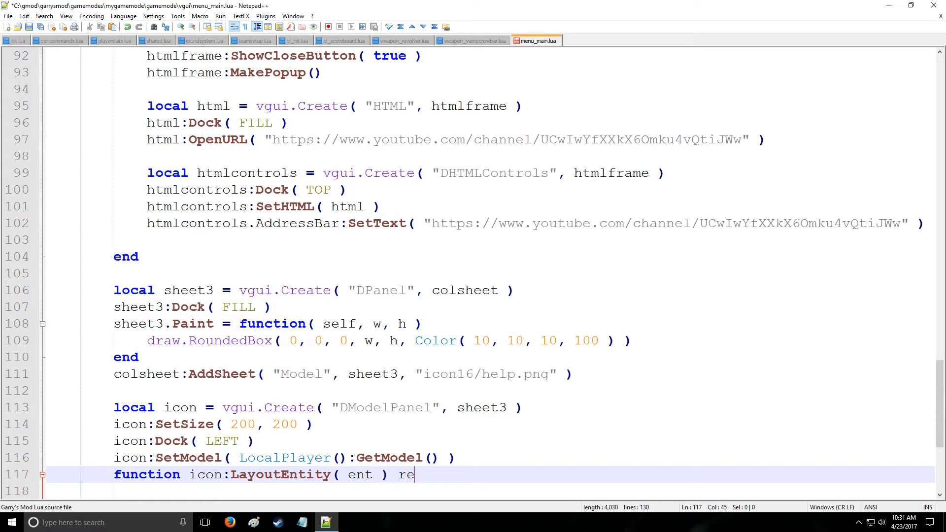
text(turn end)
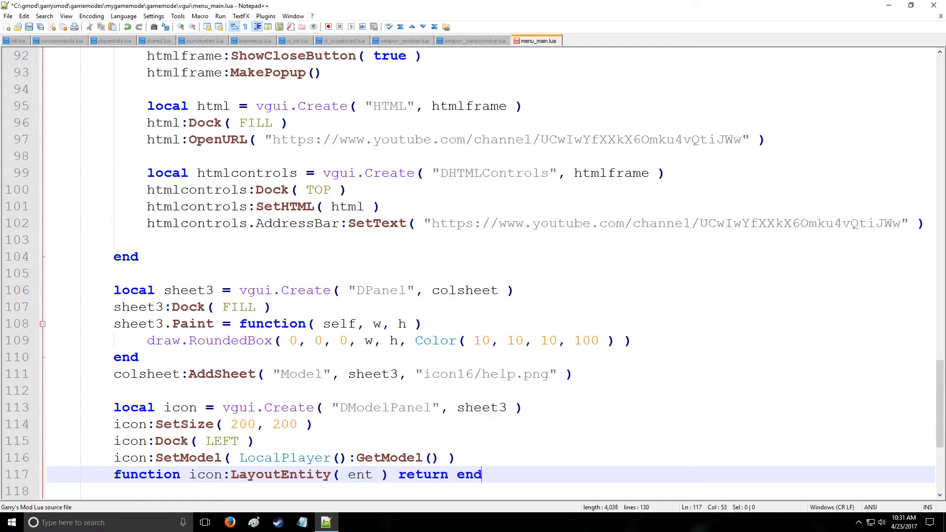
Add icon.Entity:GetPlayerColor() returning Vector( 1, 1, 0 )
scroll(down, 3)
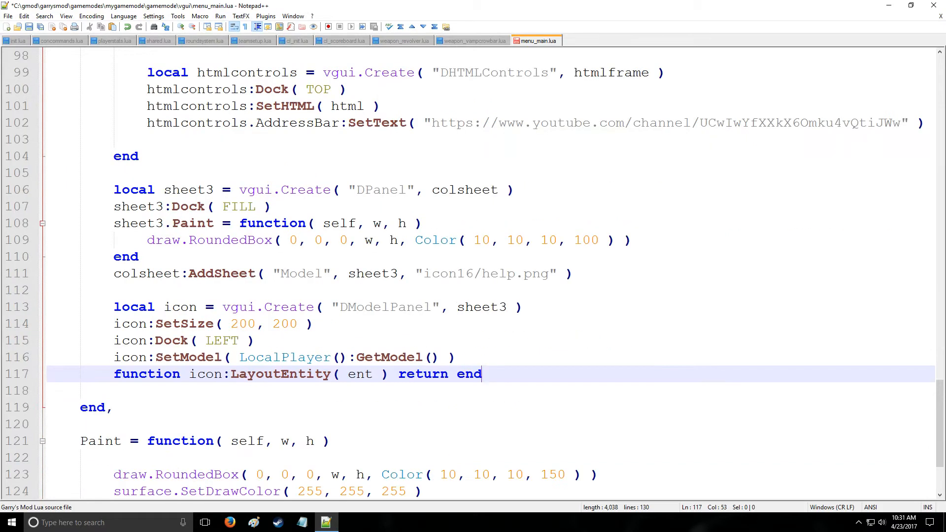
text(functi)
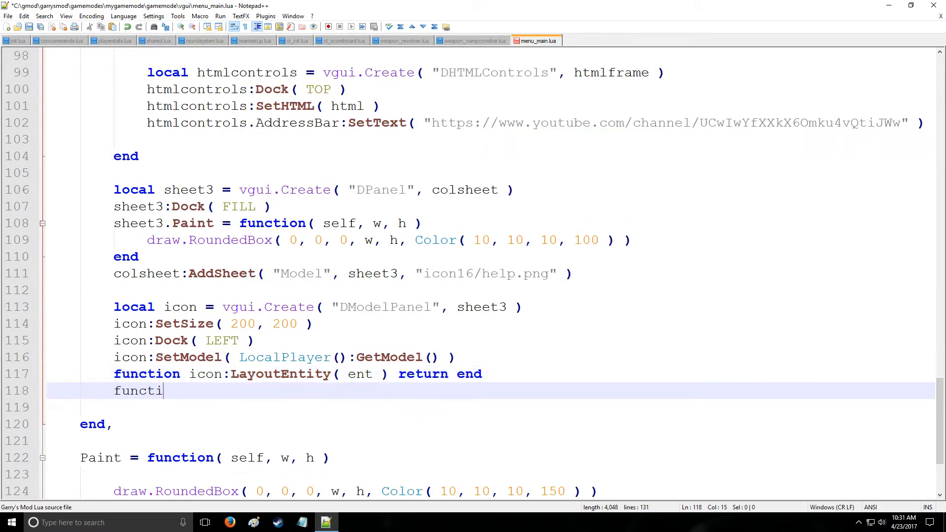
text(on icon)
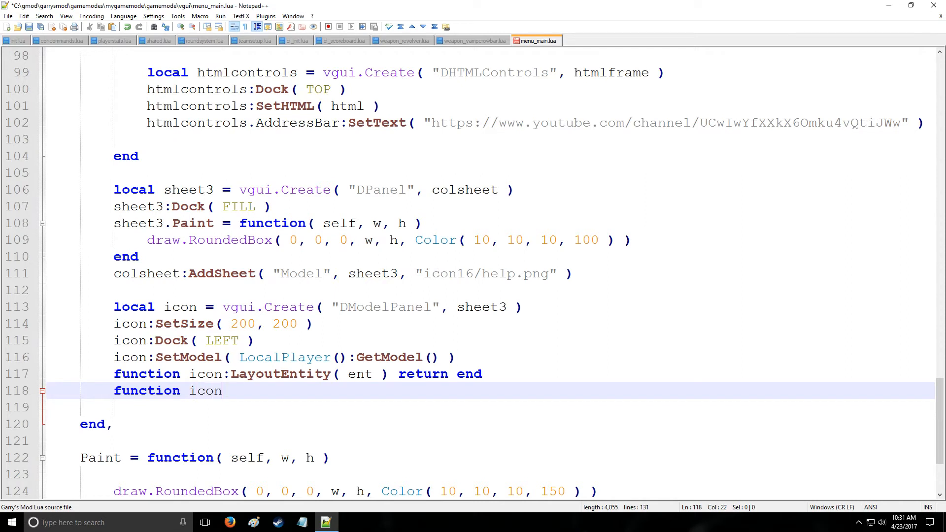
text(.Entity)
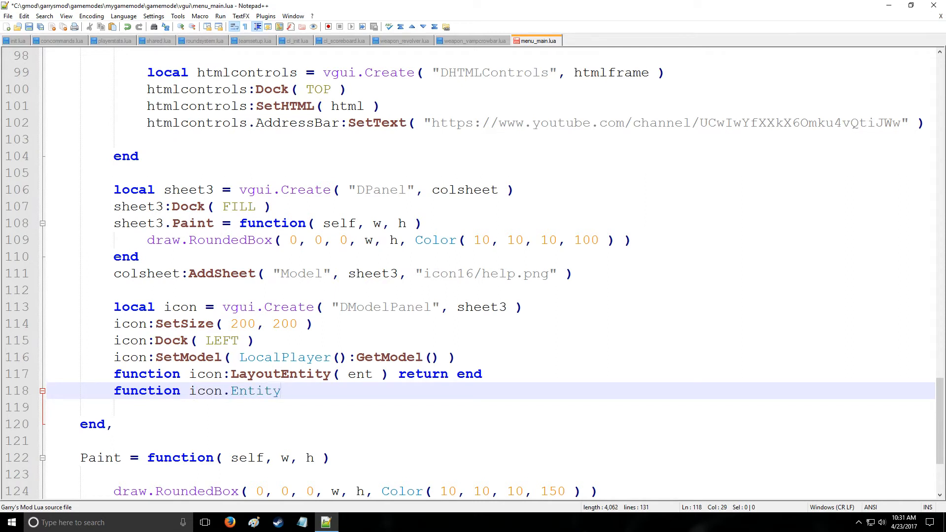
text(:Ge)
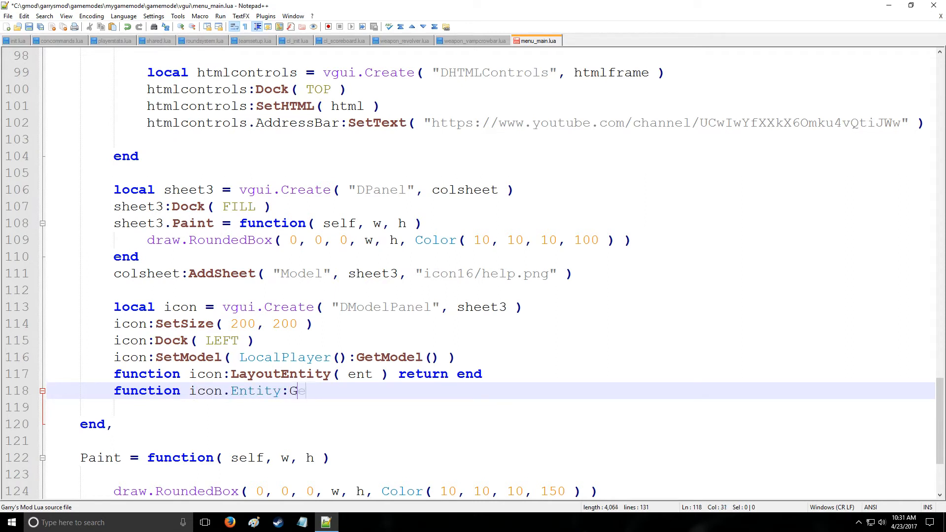
text(etPlayer)
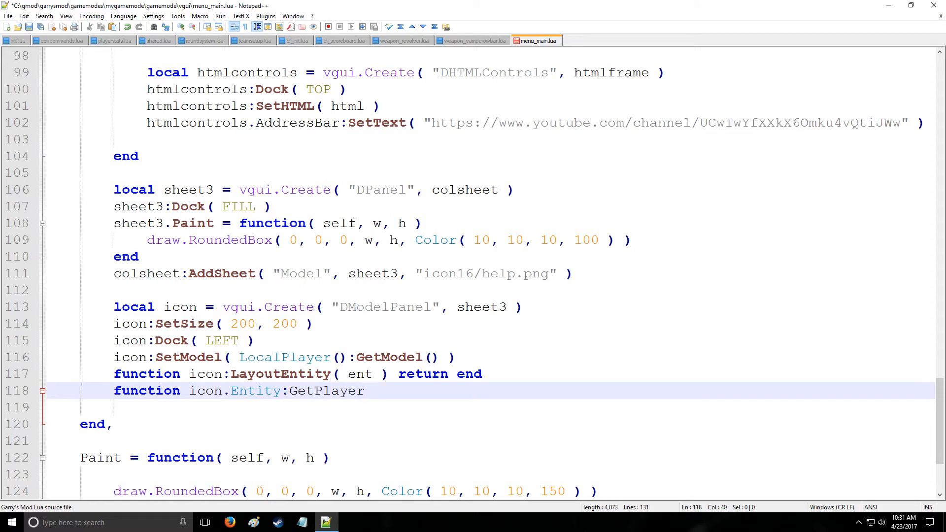
text(Color())
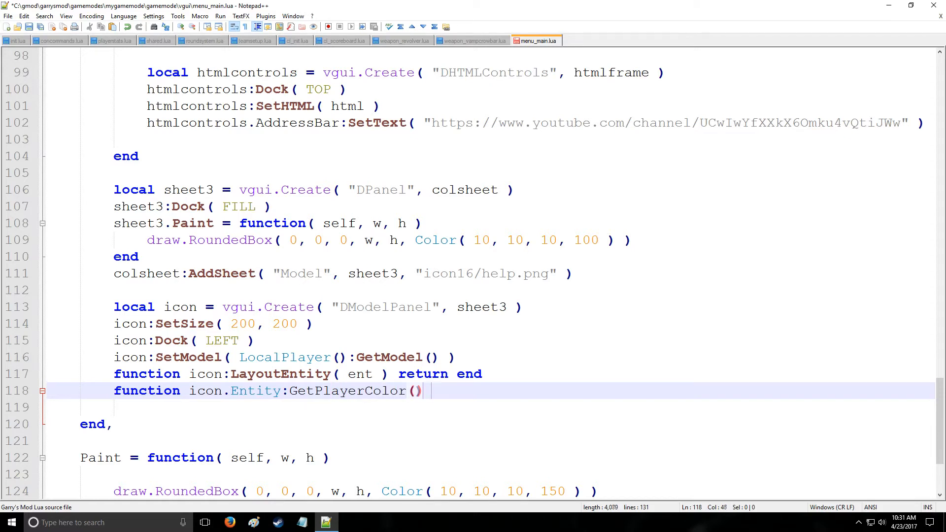
text(r)
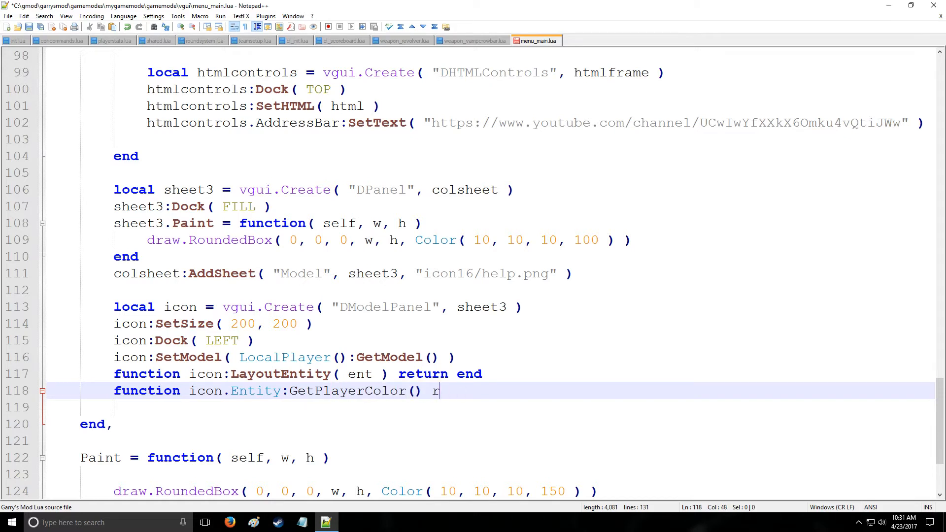
text(eturn)
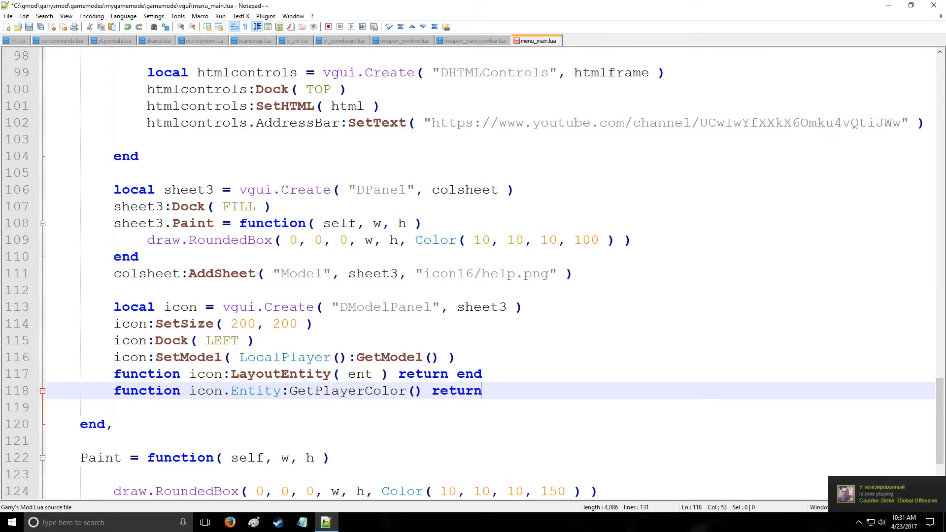
text(Ve)
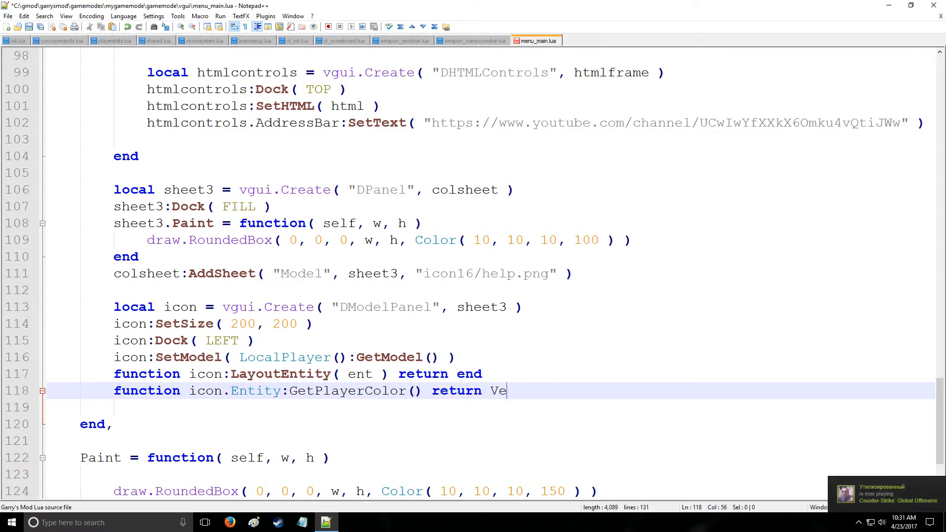
text(ctor( ))
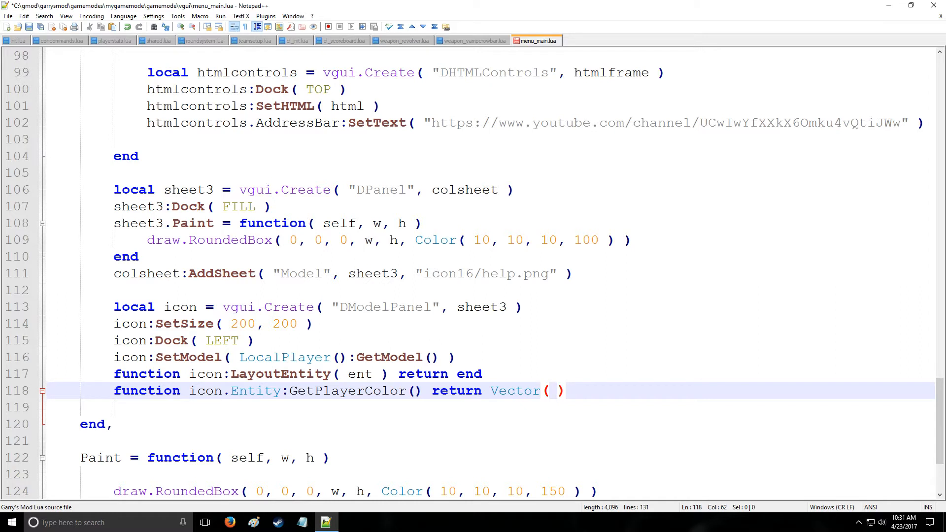
text(1, 1,)
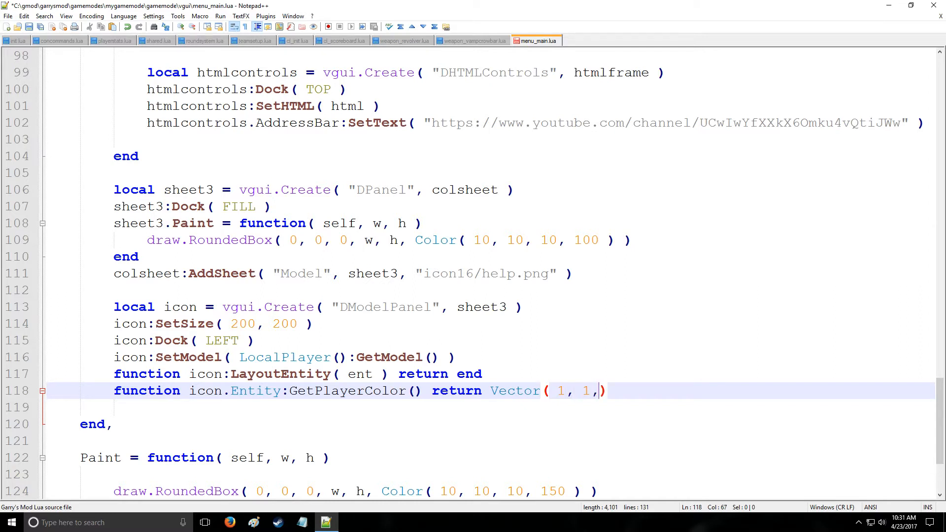
text(0 ))
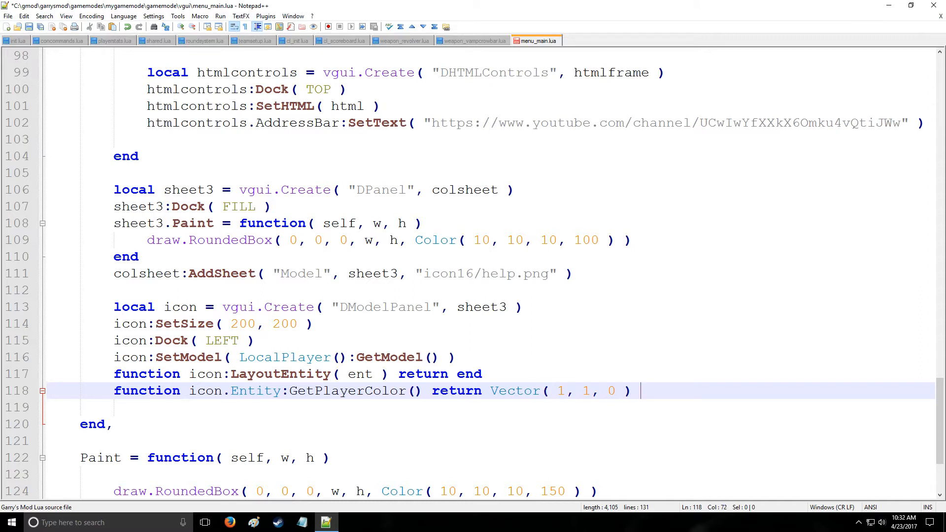
text(end)
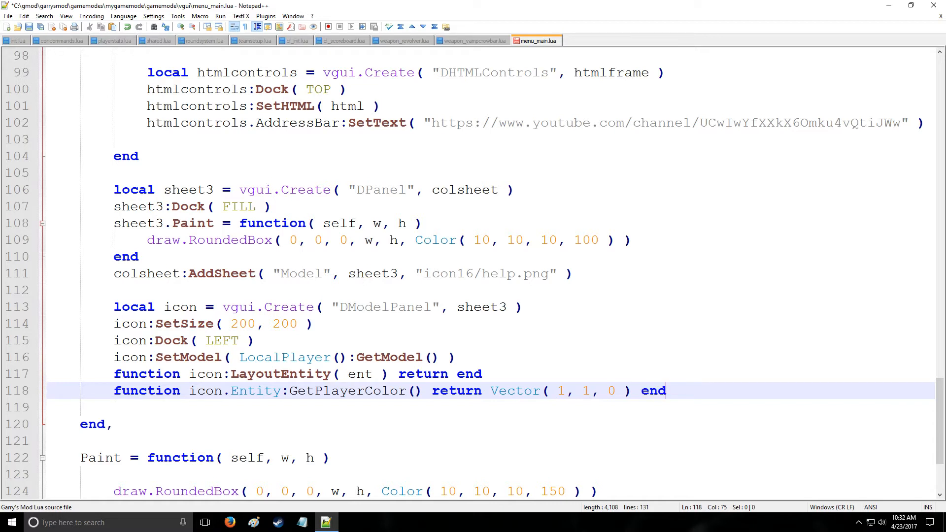
Duplicate the panel code as icon2 without the rotation-disabling line, with FOV 45
key(Enter)
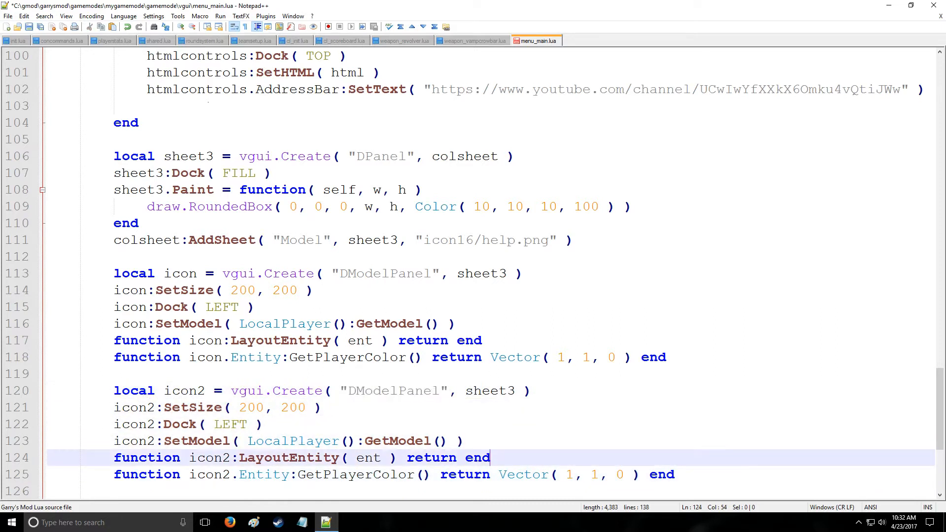
key(Delete)
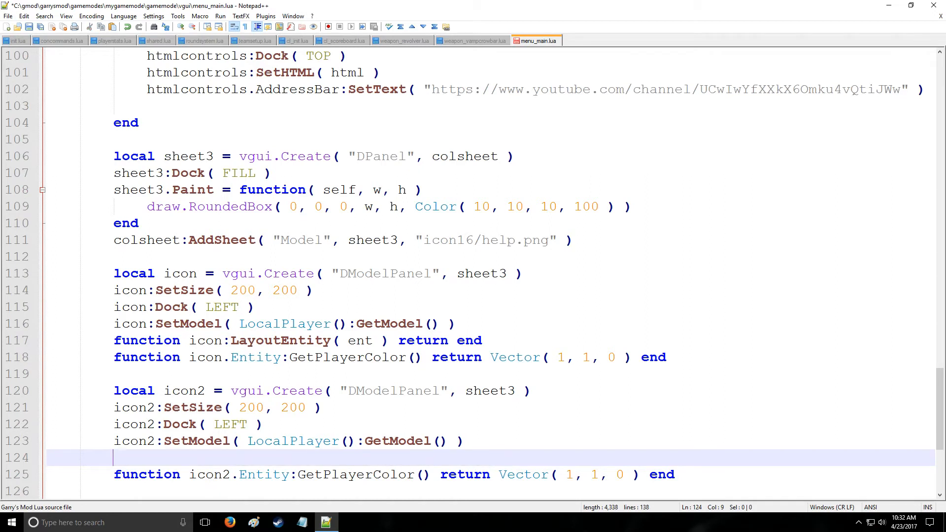
text(icon2)
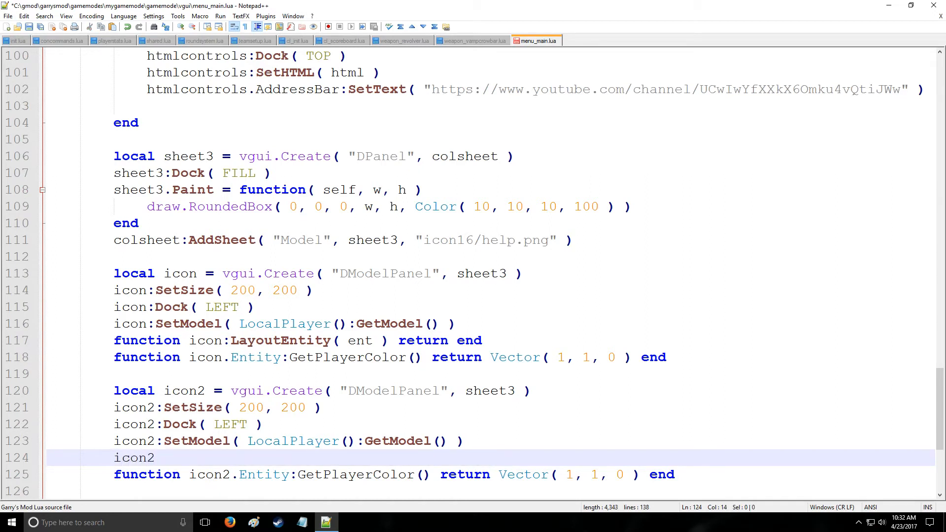
text(:)
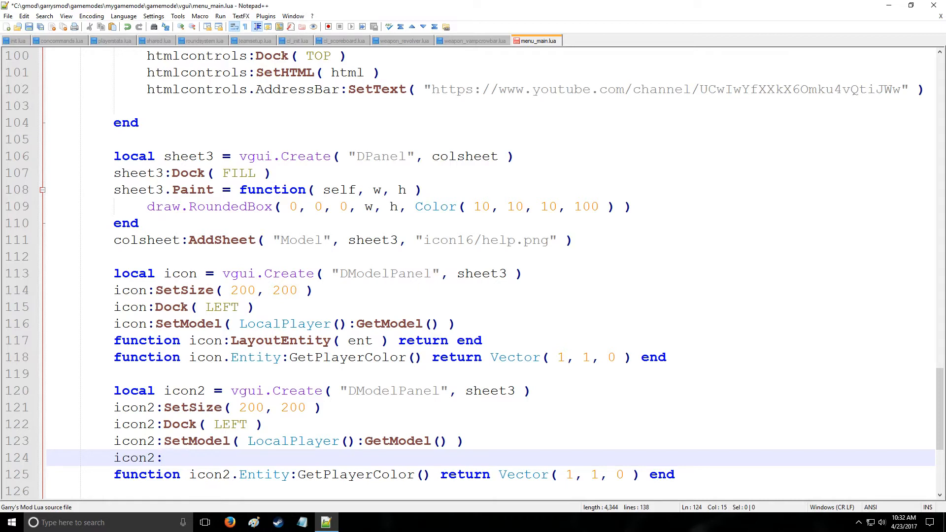
text(SetFOV()
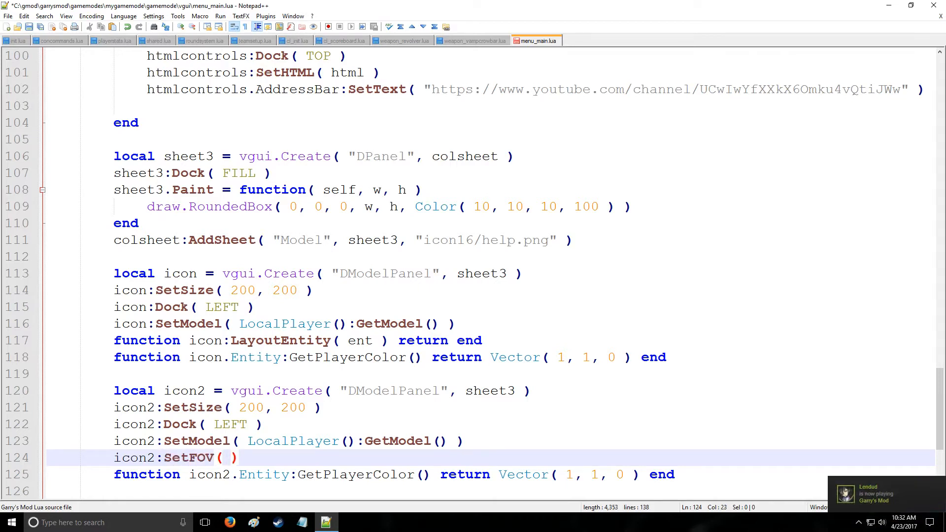
text(3)
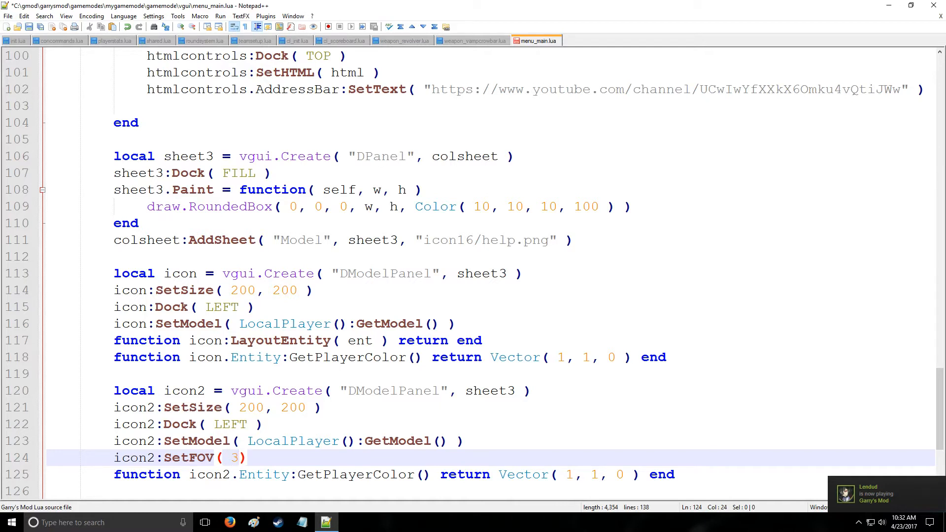
text(45)
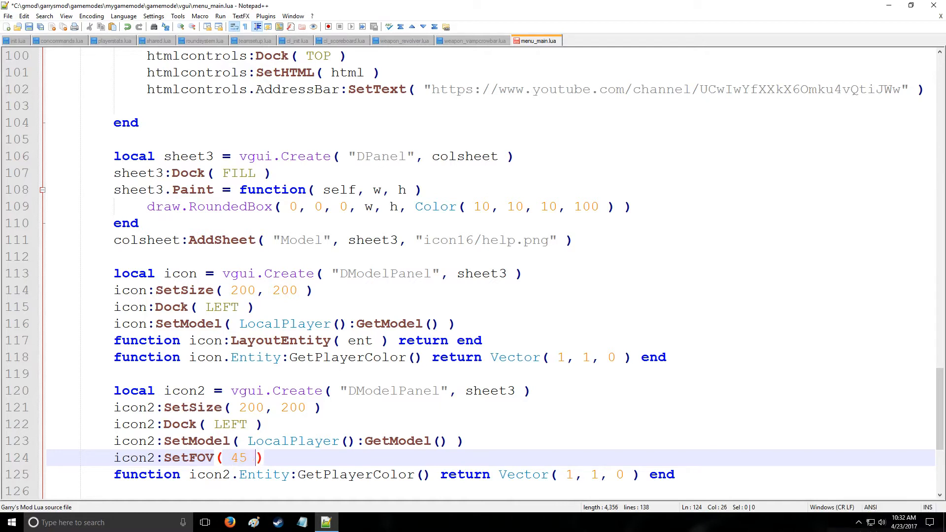
Set icon2's camera position to GetCamPos() plus Vector( 0, 0, 25 )
text(icon2:)
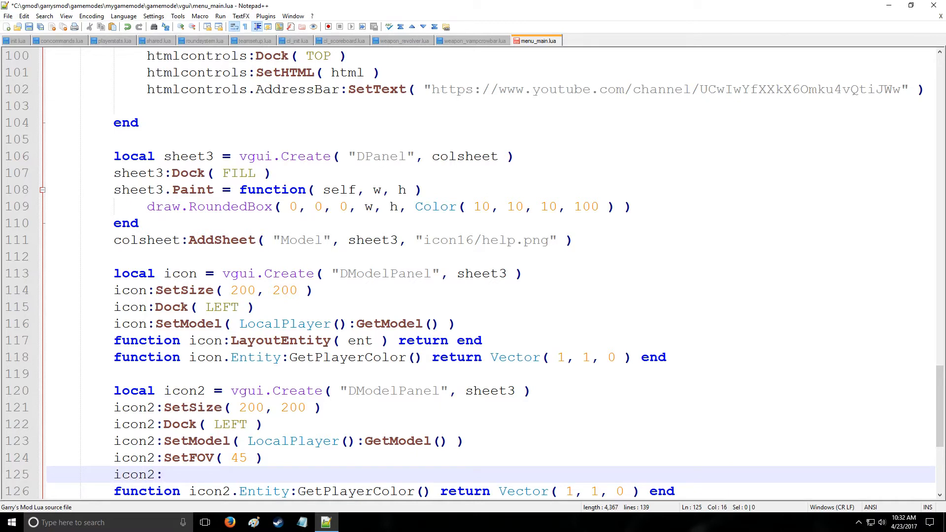
text(SetCamPos()
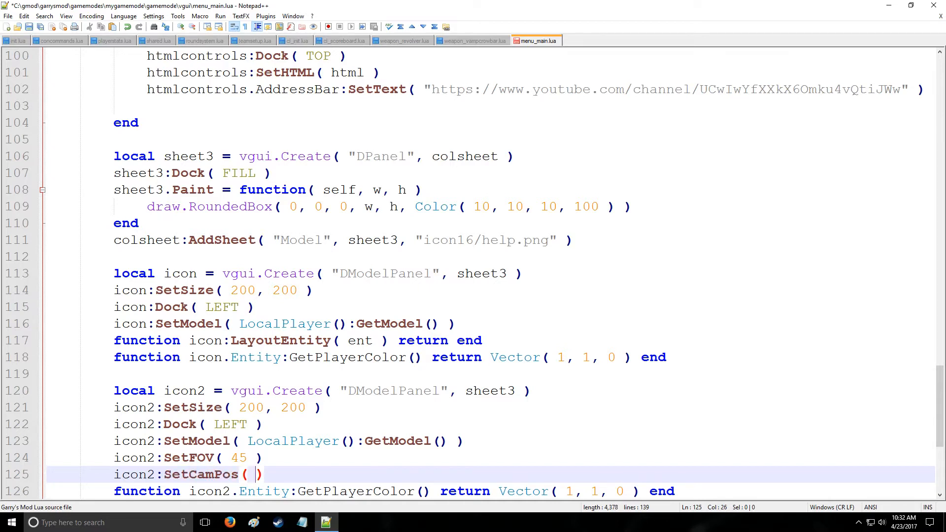
text(icon2:Get)
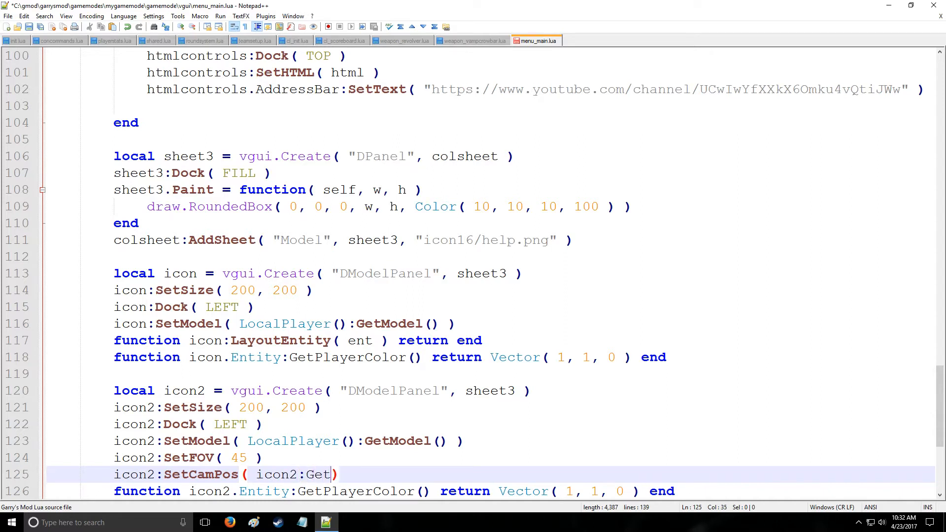
text(CamPos)
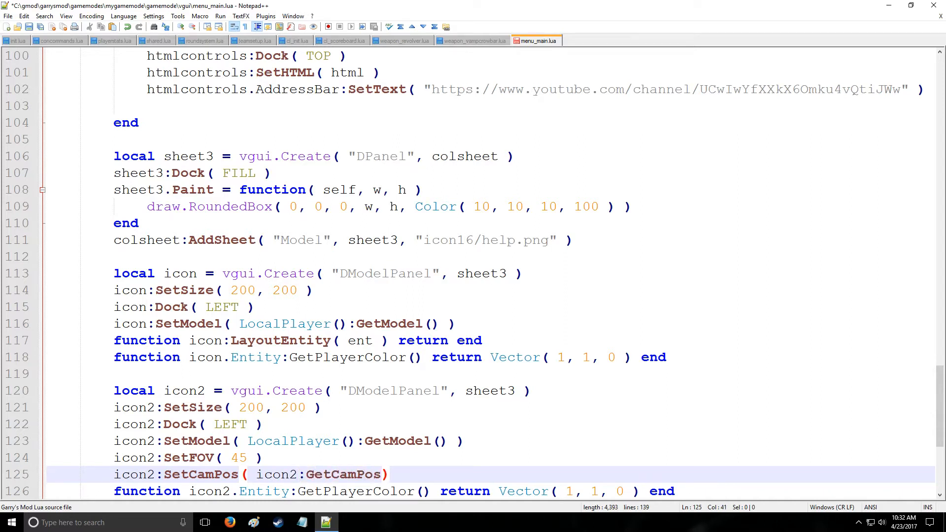
text(()
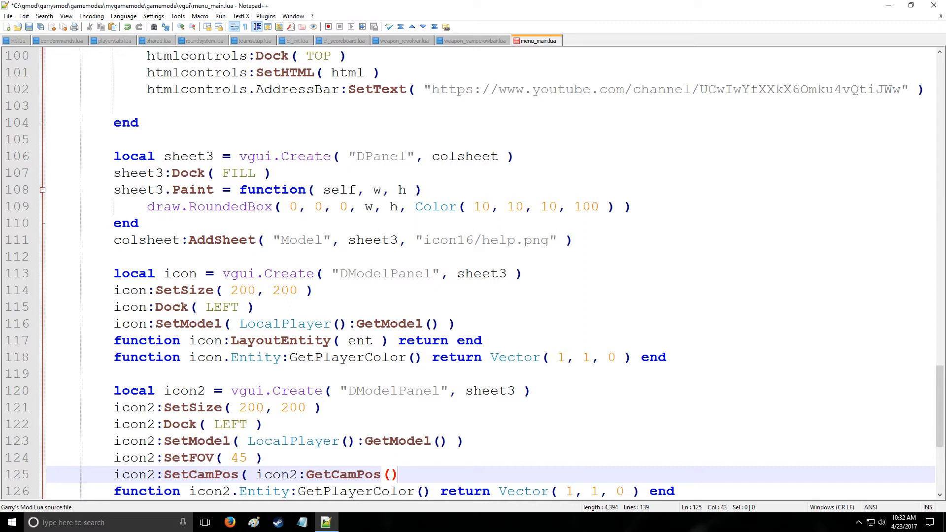
text(+)
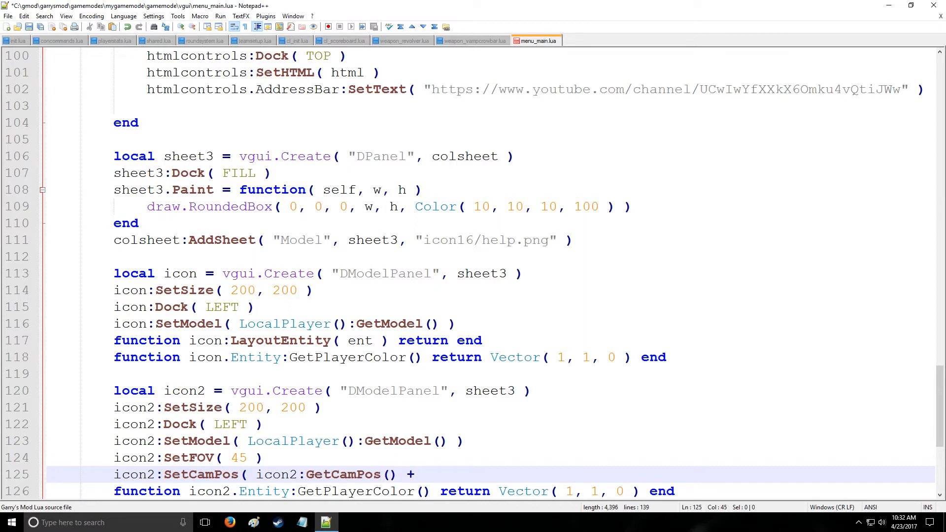
text(Vector()
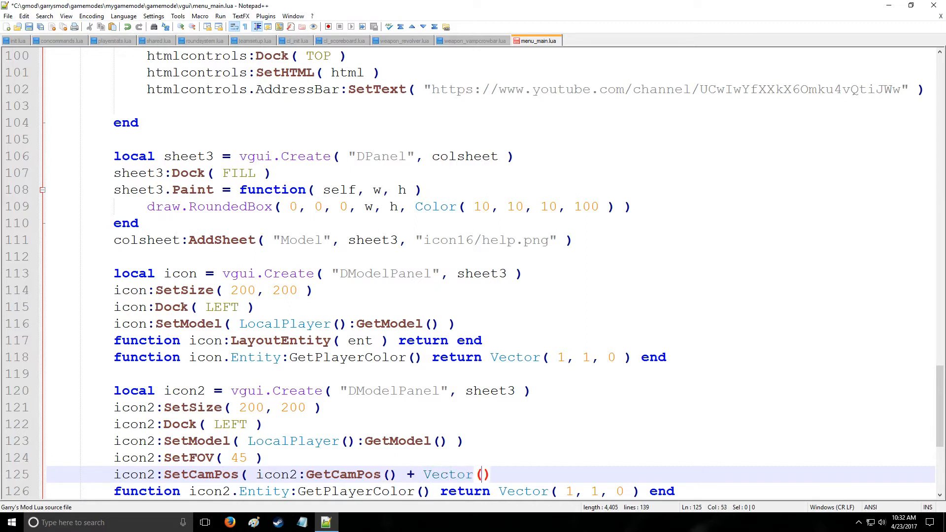
text(0, 0, 25)
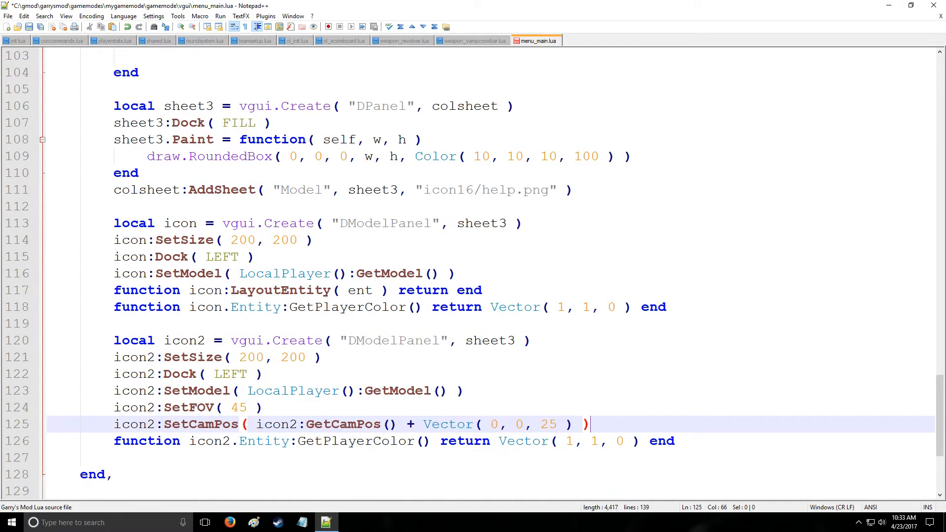
Paste the first panel's code below icon2 as icon3 and select its fixed camera offset
scroll(down, 3)
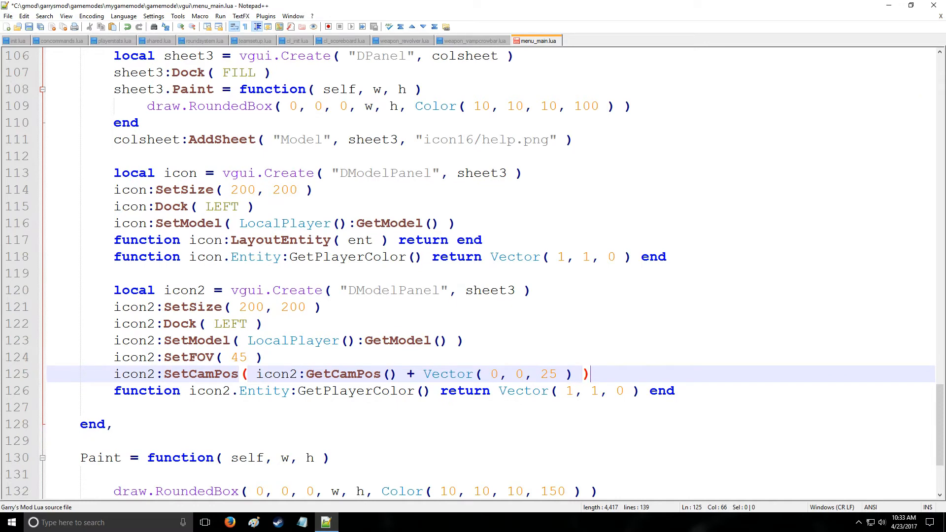
drag(114, 173, 666, 256)
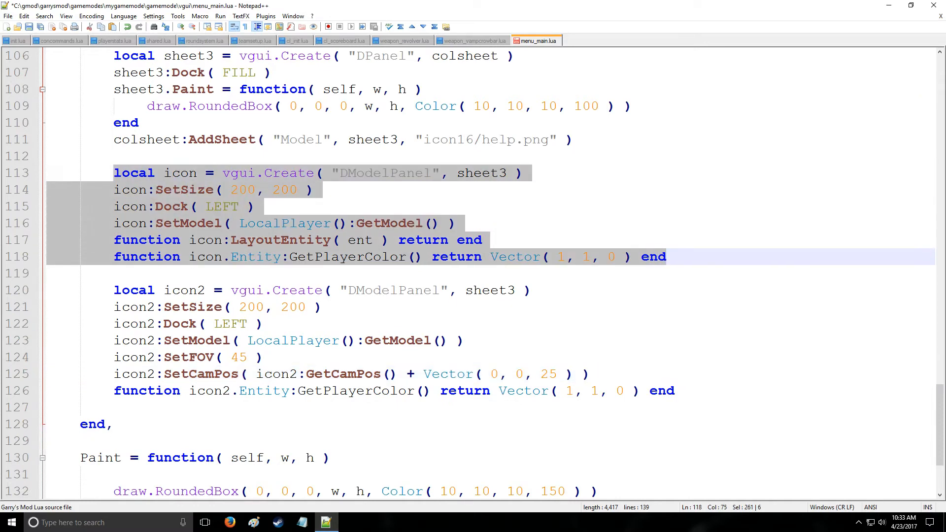
key(Ctrl+v)
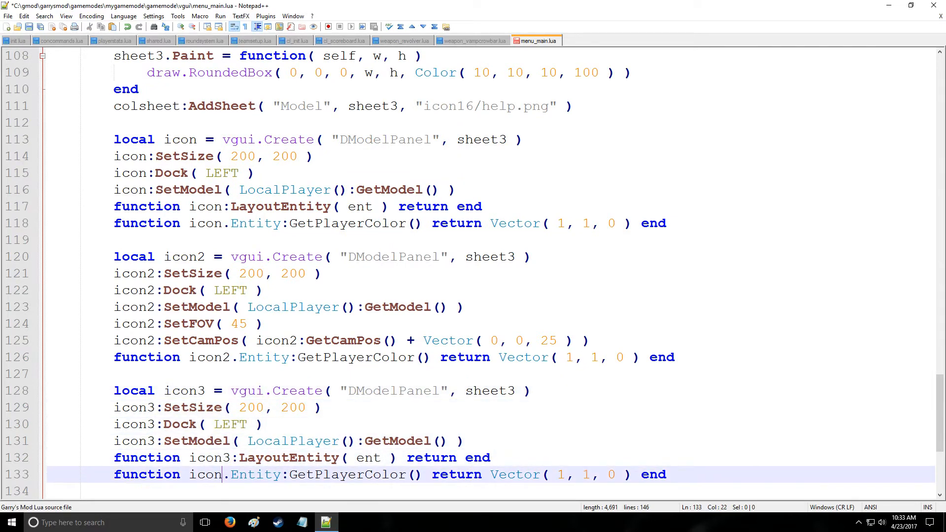
text(3)
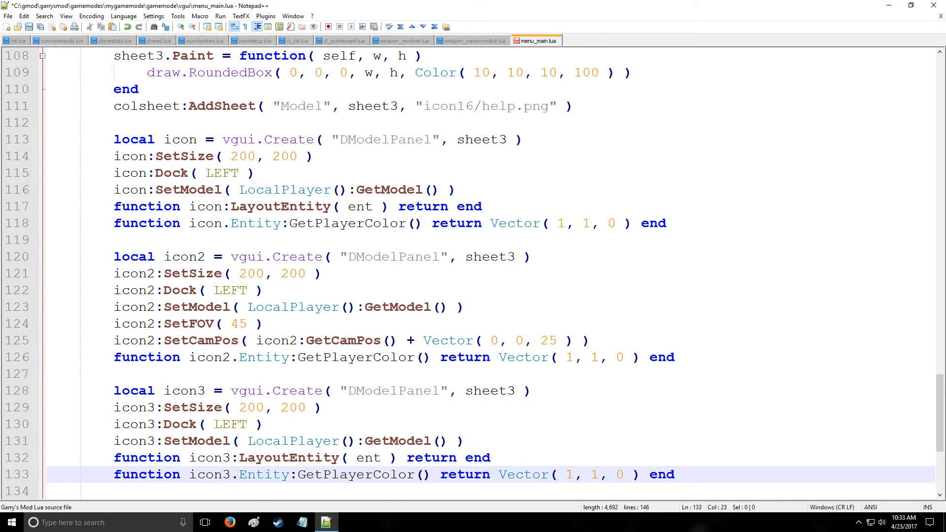
click(265, 425)
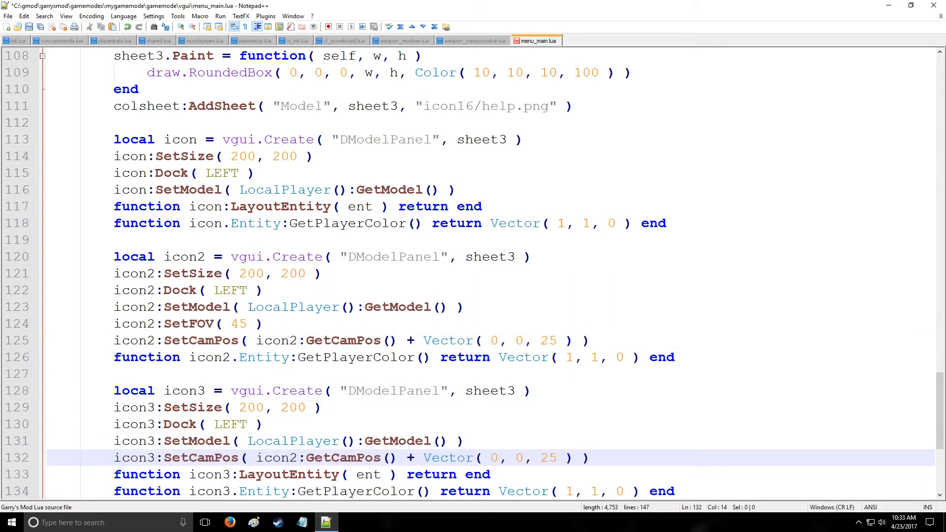
drag(424, 457, 536, 458)
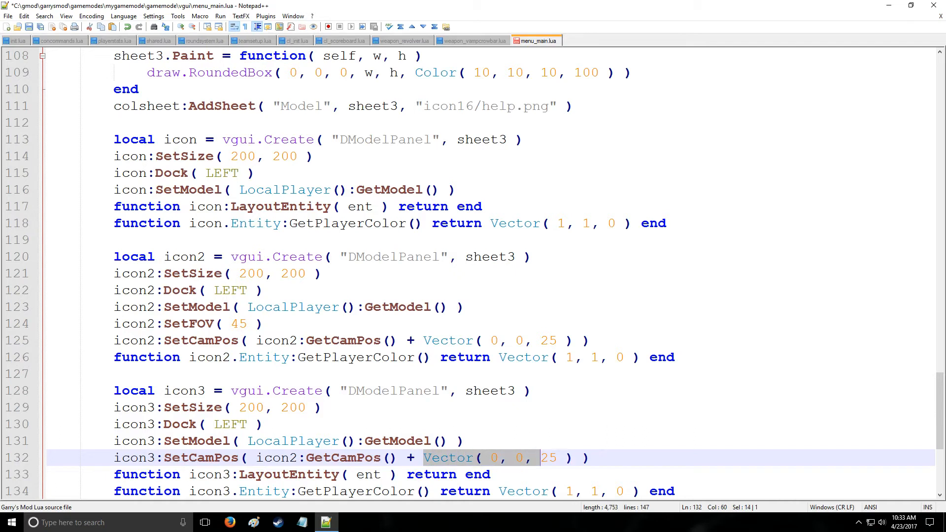
Replace icon3's fixed camera offset with a subtraction of icon3:GetLookAt()
key(Delete)
text(3)
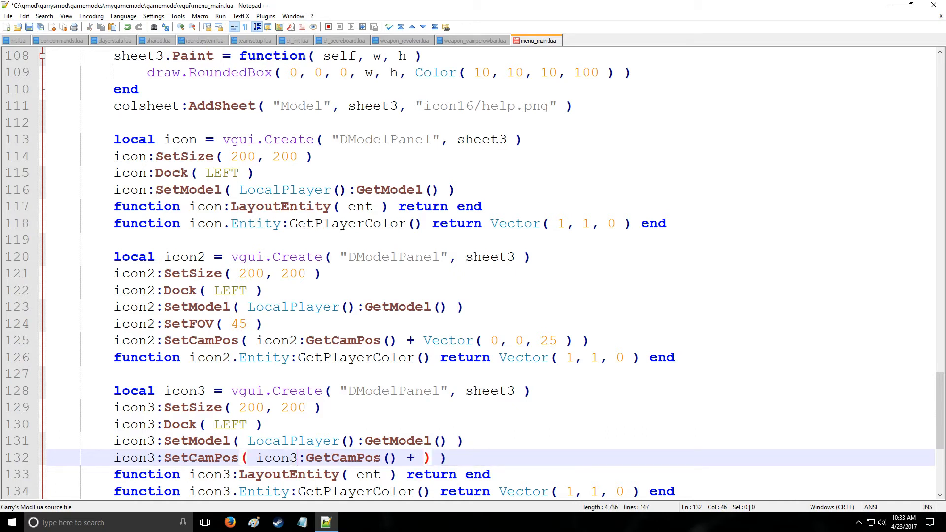
text(icon)
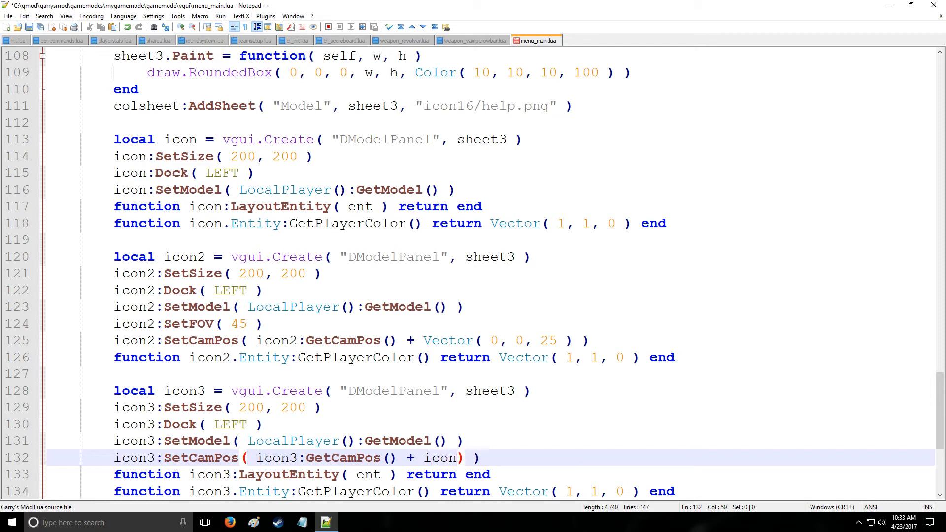
text(3:G)
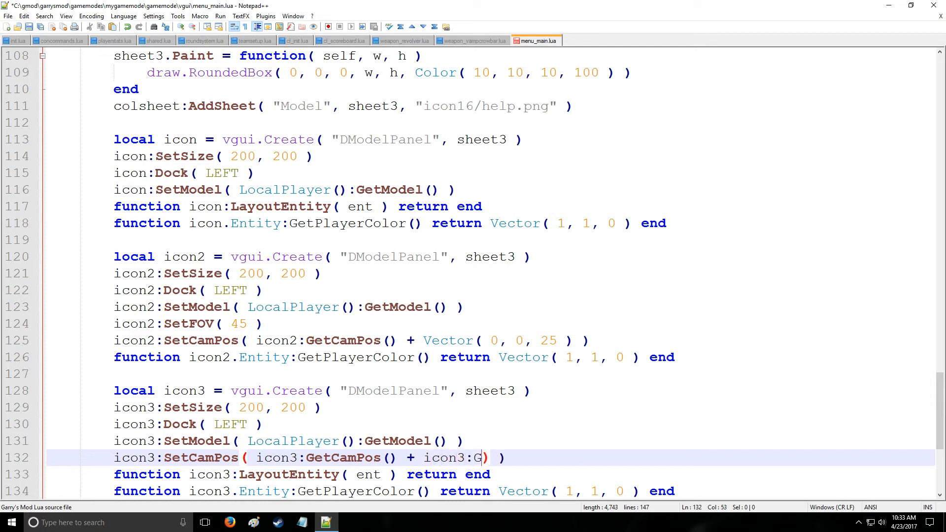
text(etl)
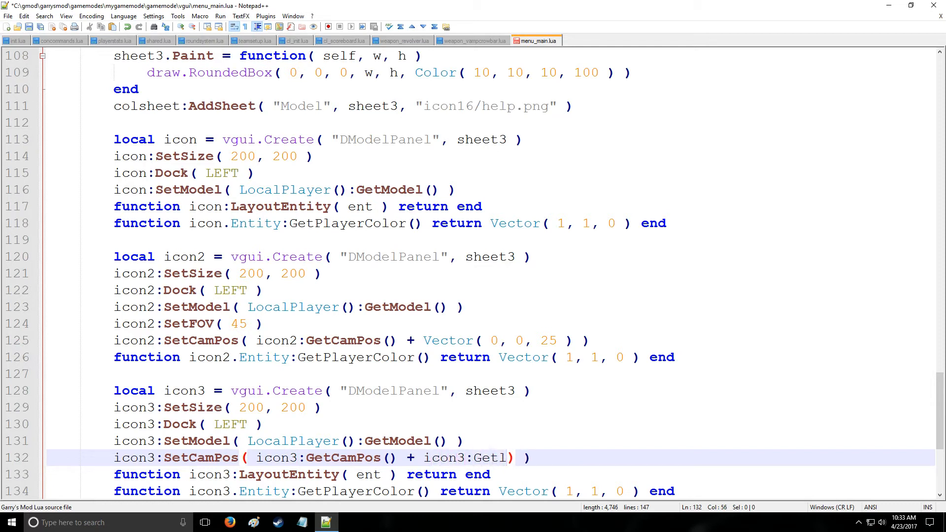
text(ookAt)
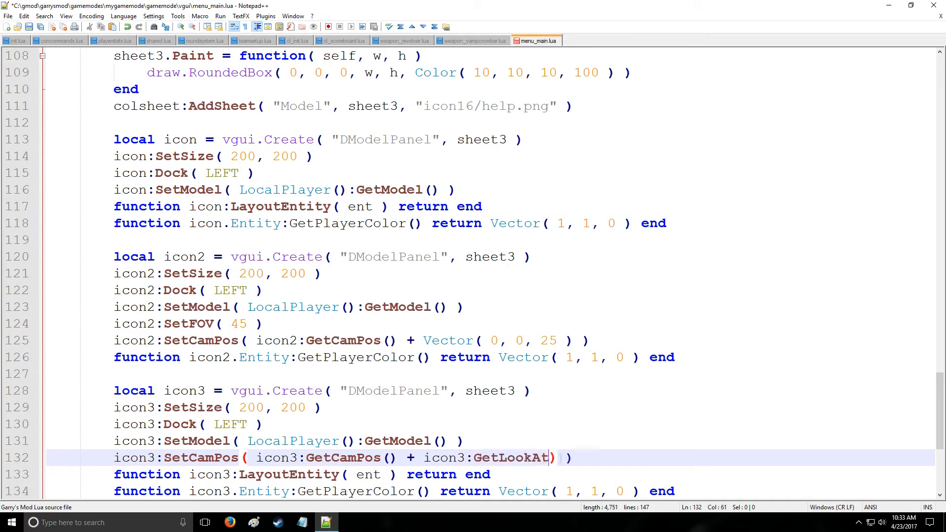
text(())
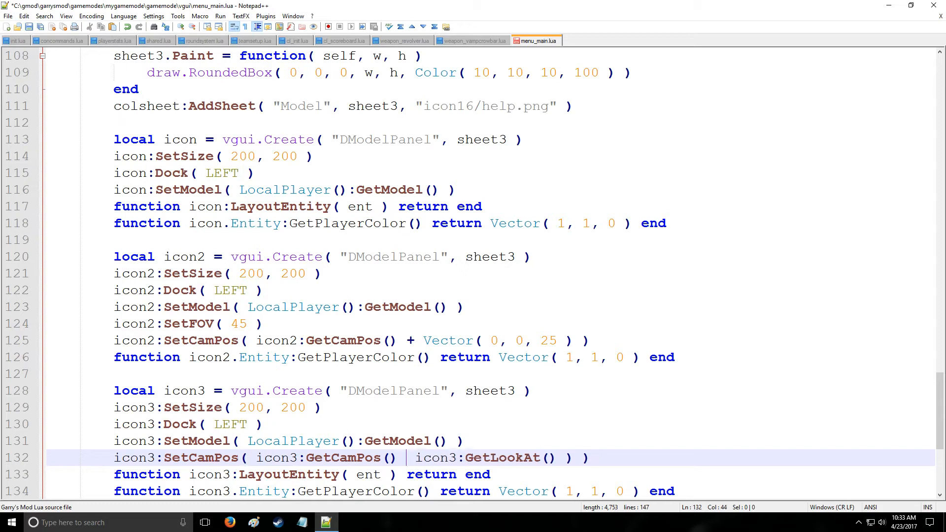
text(-)
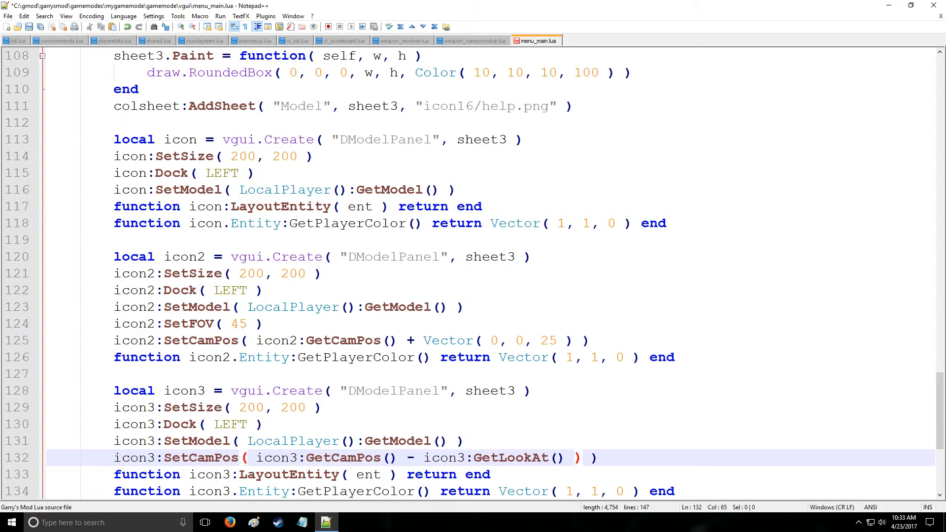
text(*)
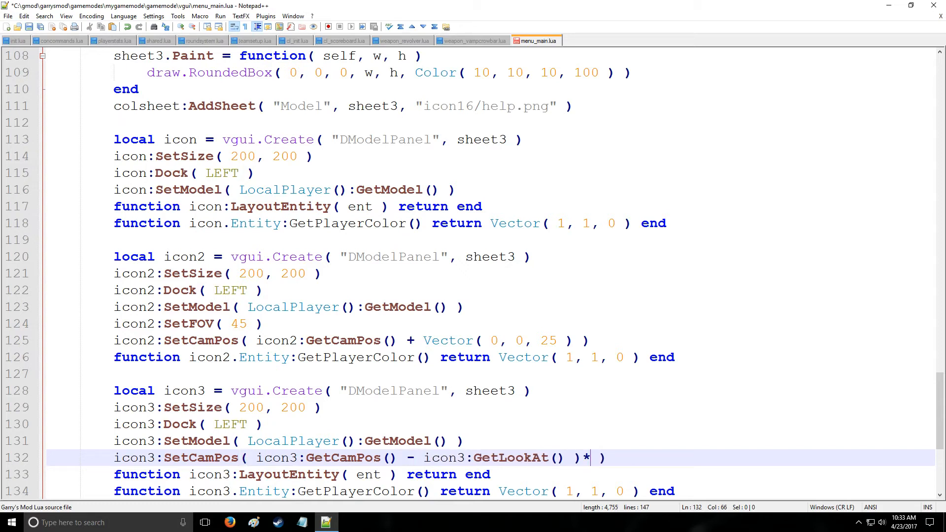
Wrap the GetCamPos minus GetLookAt difference in parentheses and multiply by 3
click(261, 457)
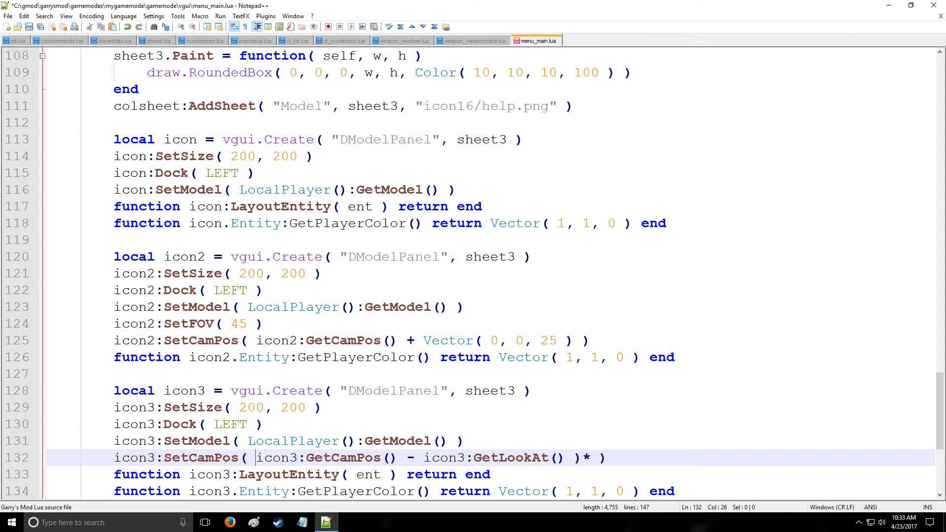
text(()
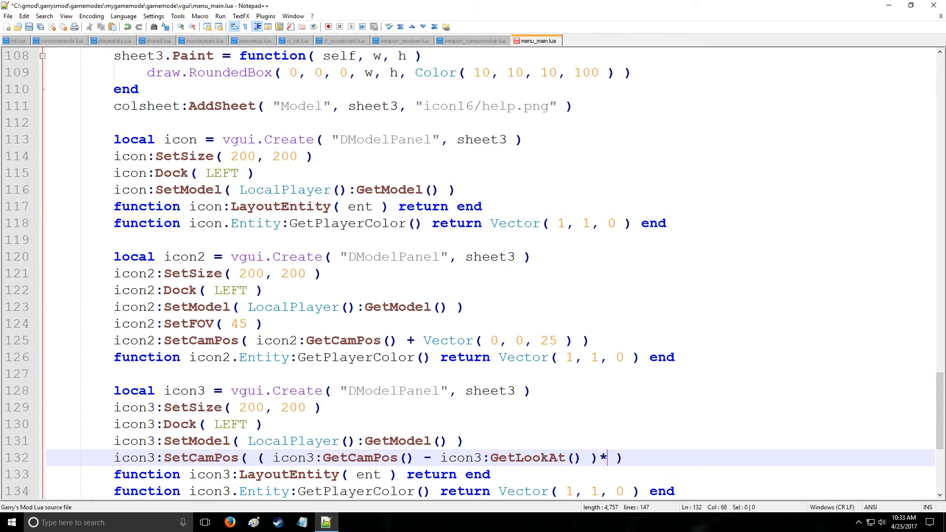
text(0.5)
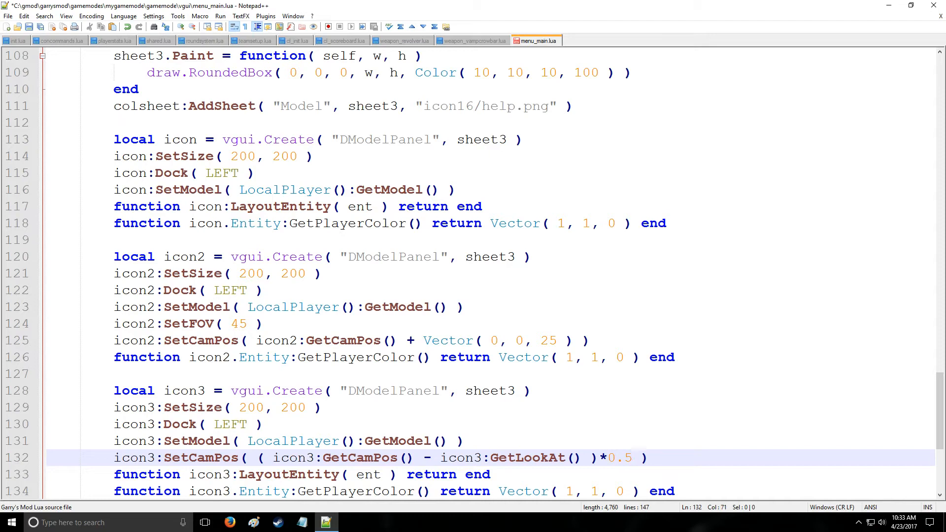
key(BackSpace)
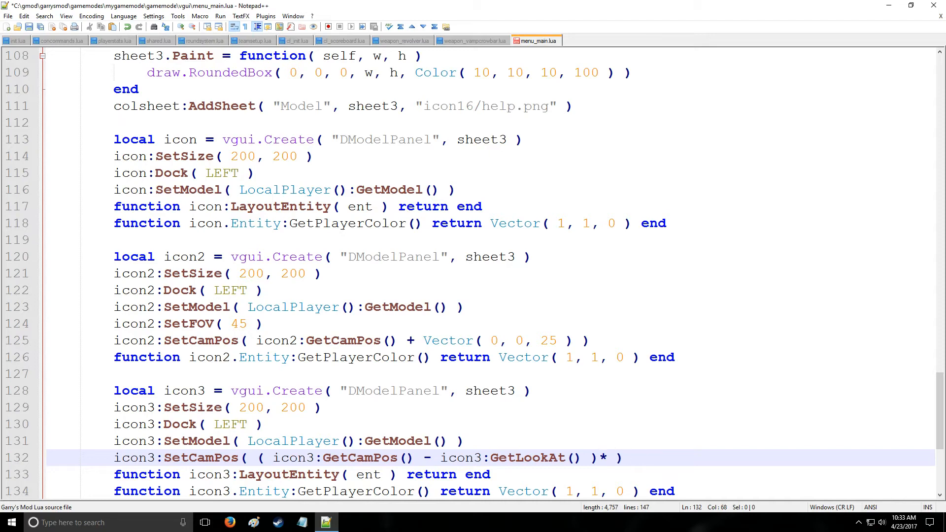
text(3)
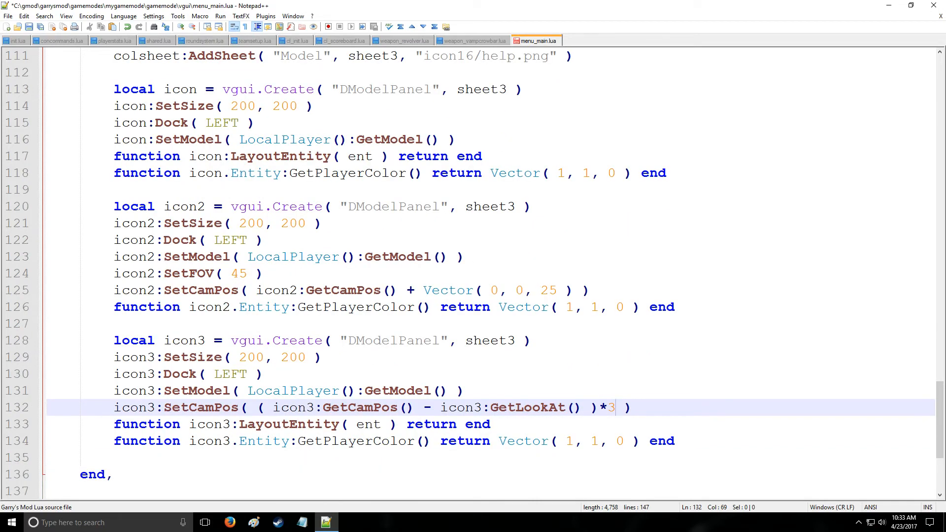
scroll(down, 3)
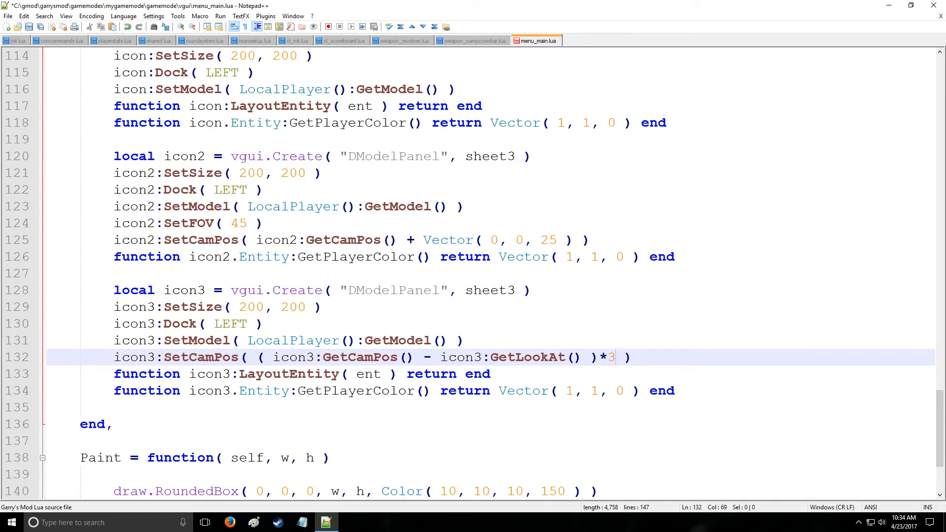
Make icon4 from icon3's copy, dropping SetCamPos and splitting LayoutEntity across lines
click(114, 290)
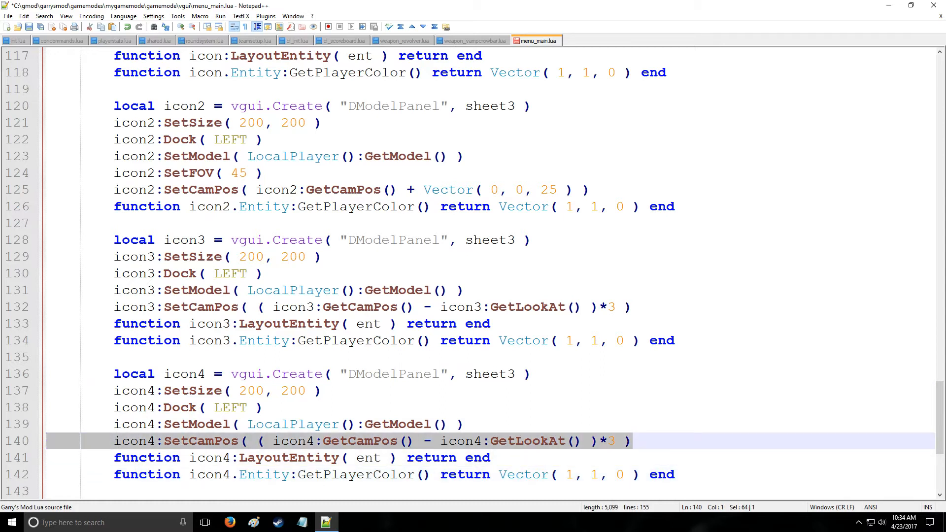
key(Delete)
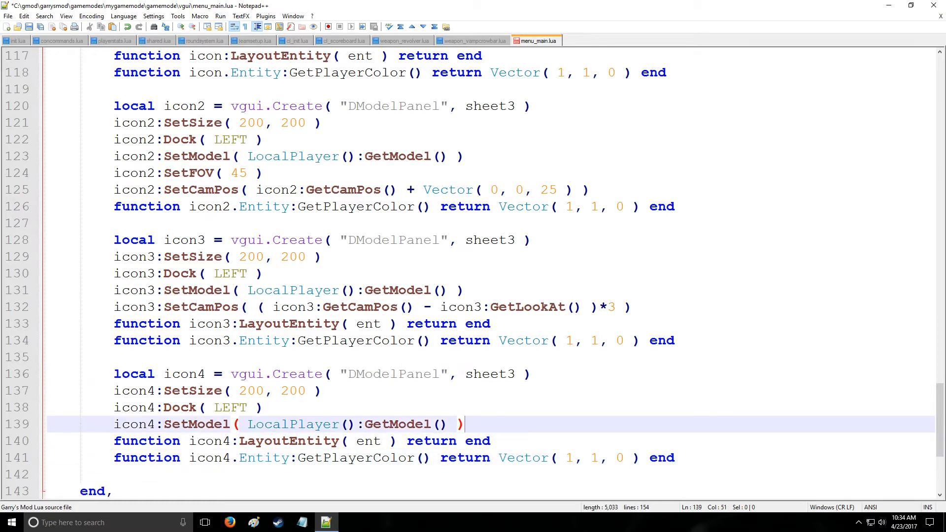
click(280, 441)
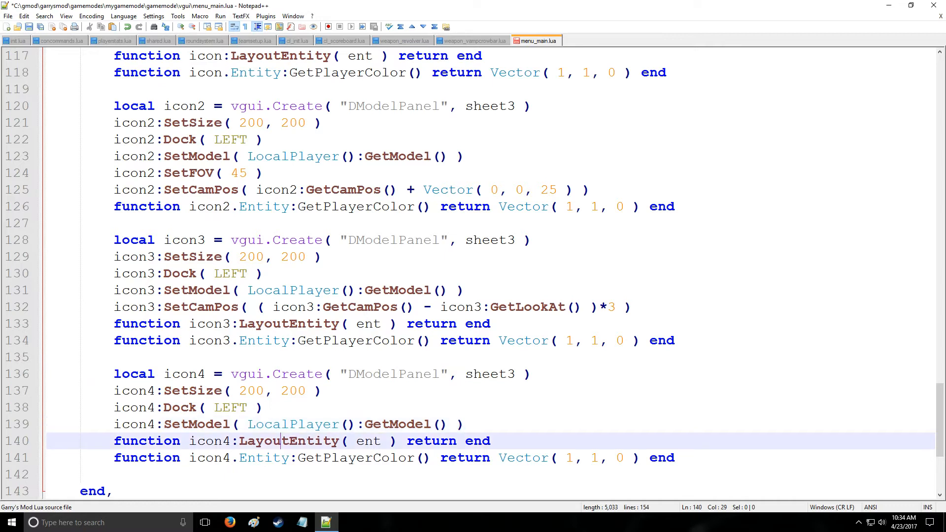
double_click(288, 442)
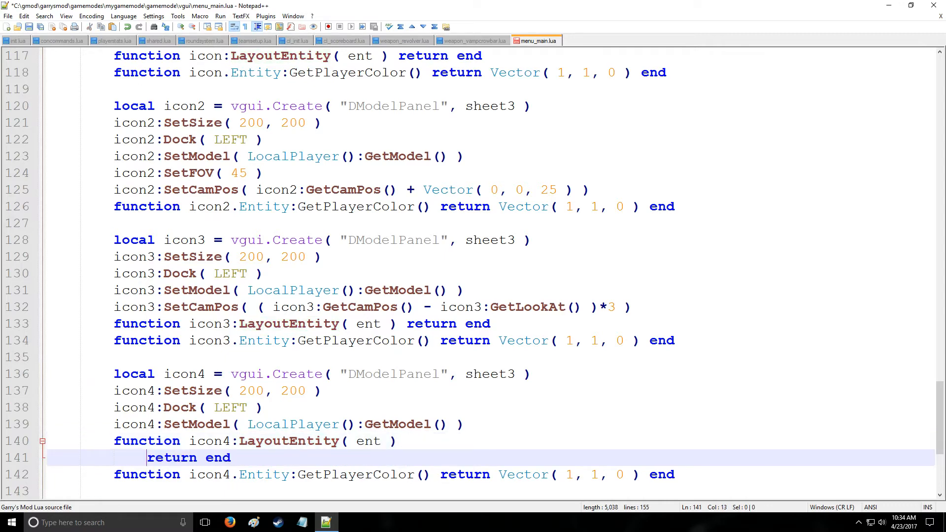
key(Backspace)
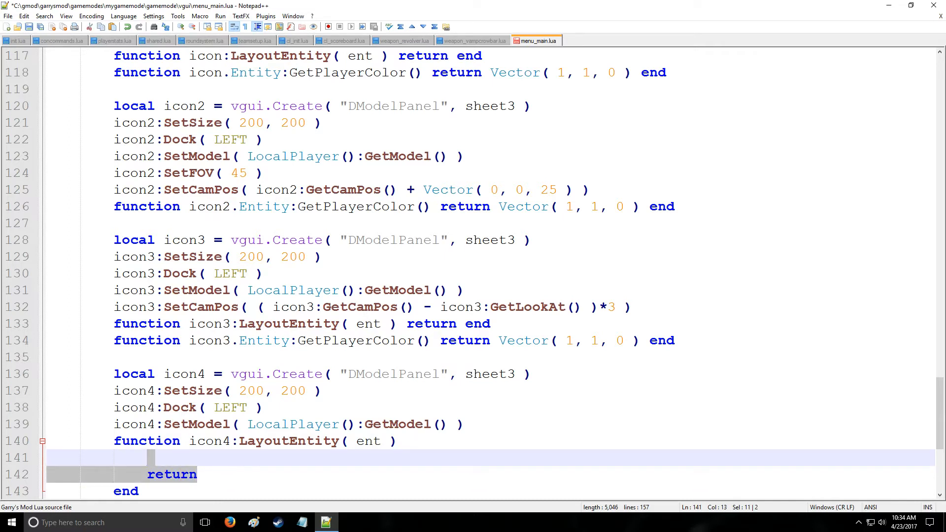
In icon4:LayoutEntity, call ent:SetSequence( ent:LookupSequence( "taunt_dance" ) )
text(ent:)
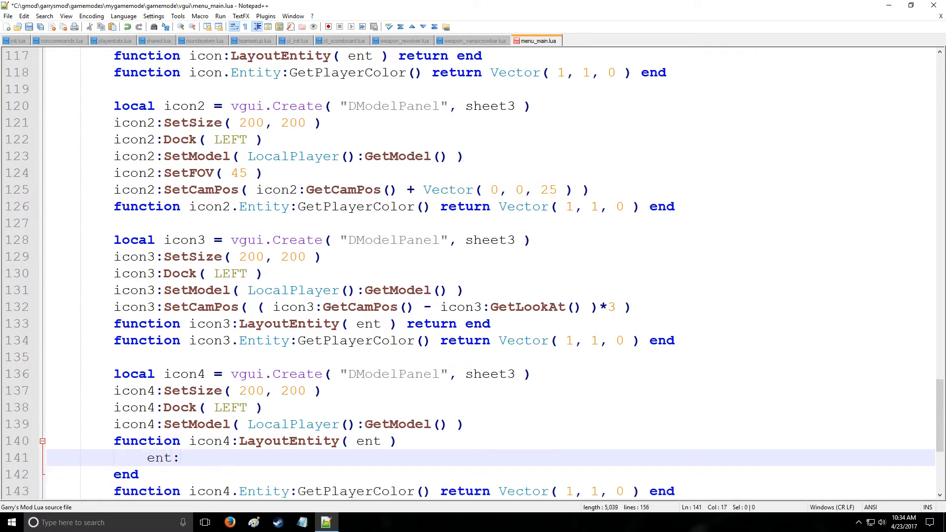
text(SetSequence( en)
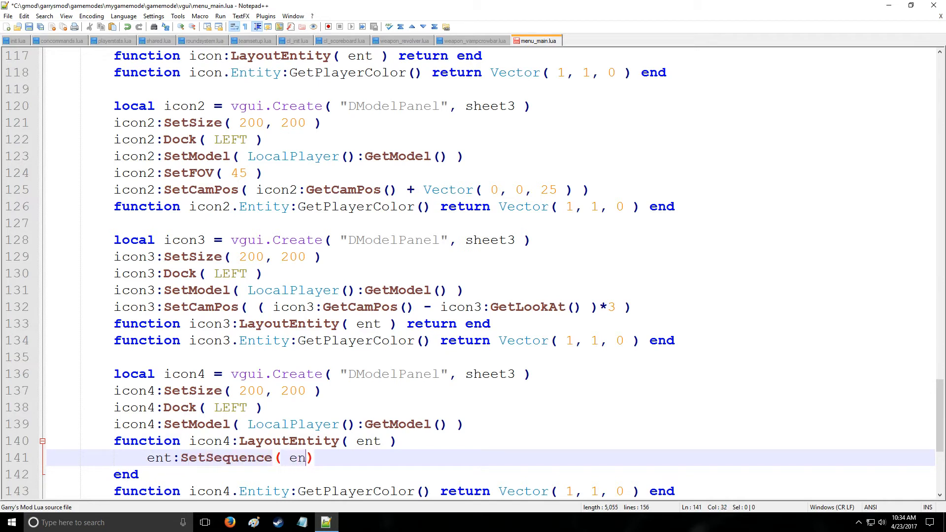
text(t:Lo)
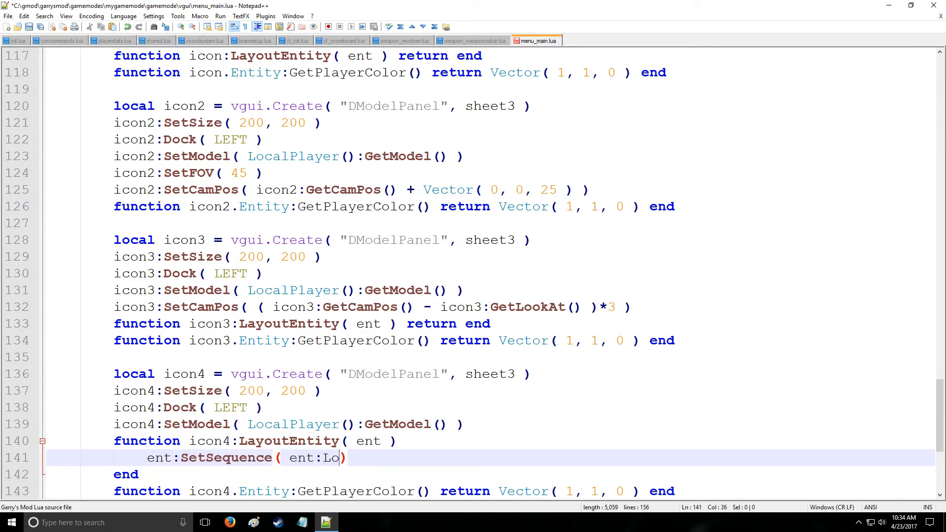
text(okupSec)
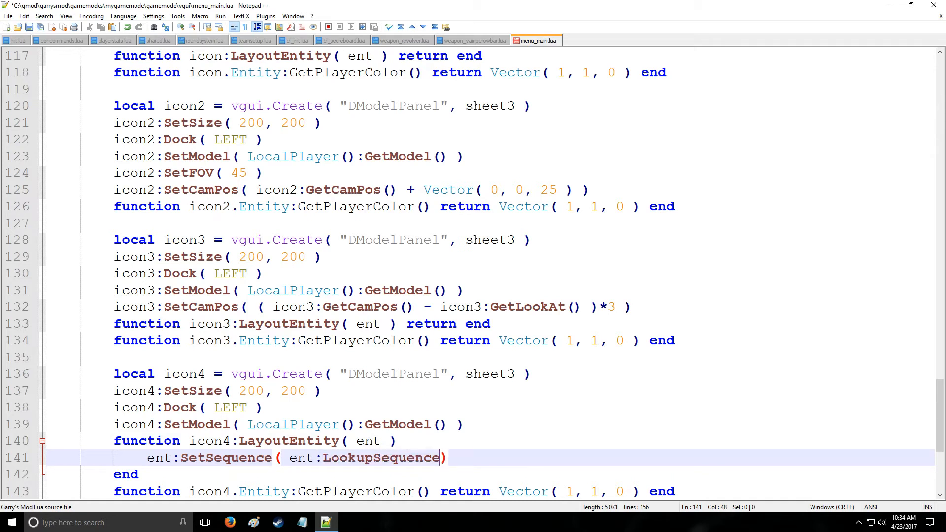
text(( "")
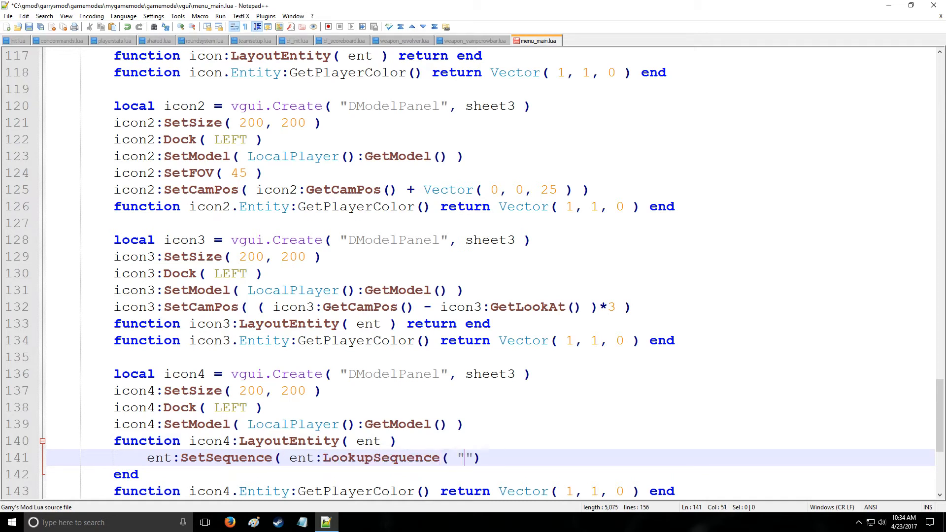
text(taunt_da)
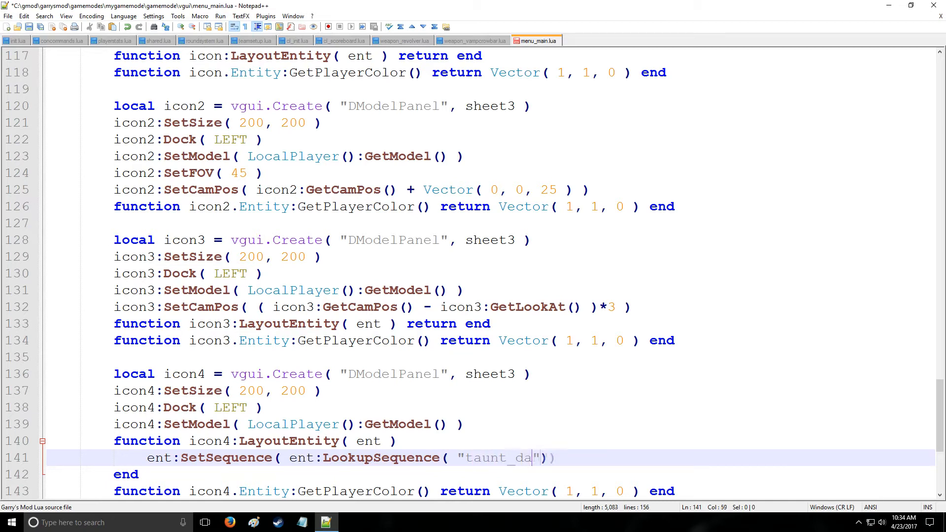
text(nce)
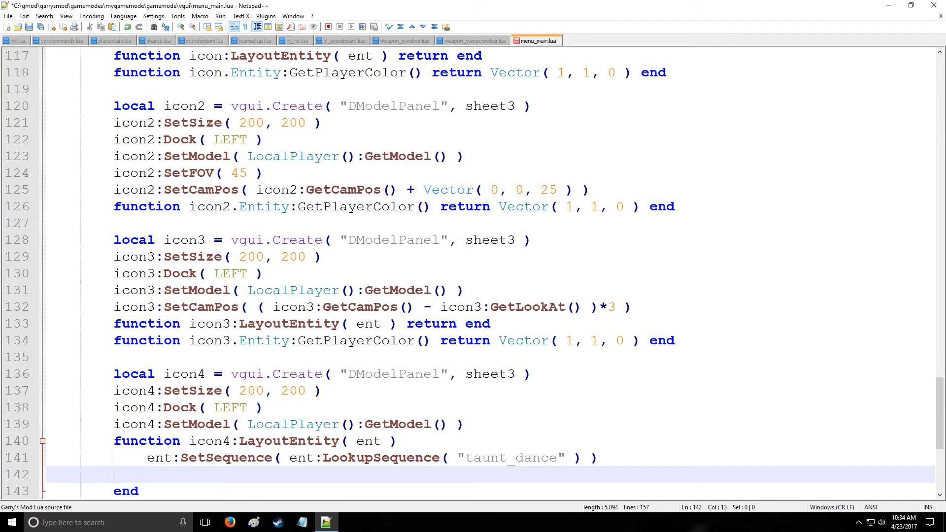
Start an if condition checking ent:GetCycle() reaches 0.98
text(if ()
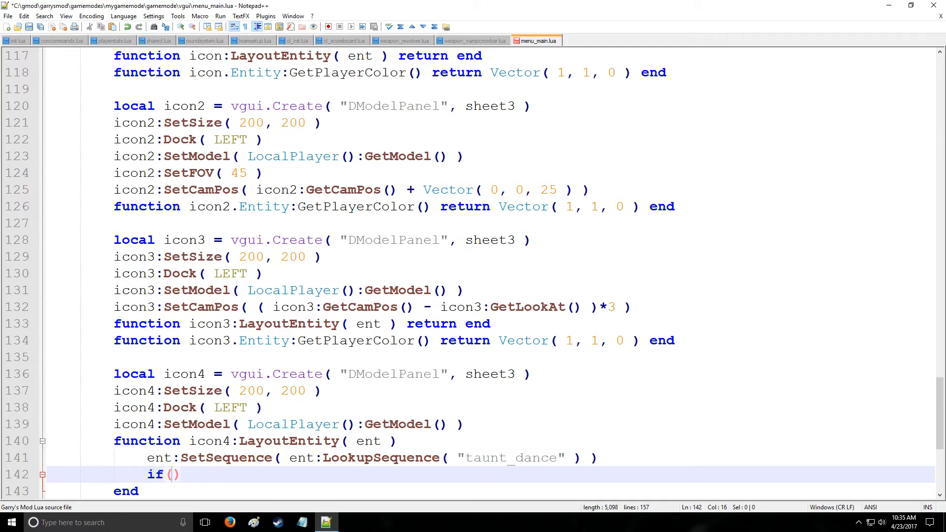
text(ent:)
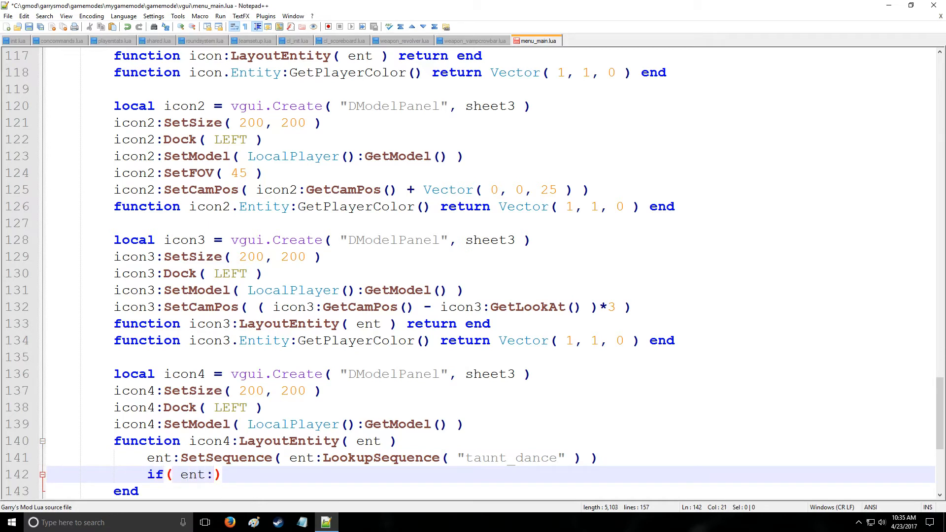
text(GetC)
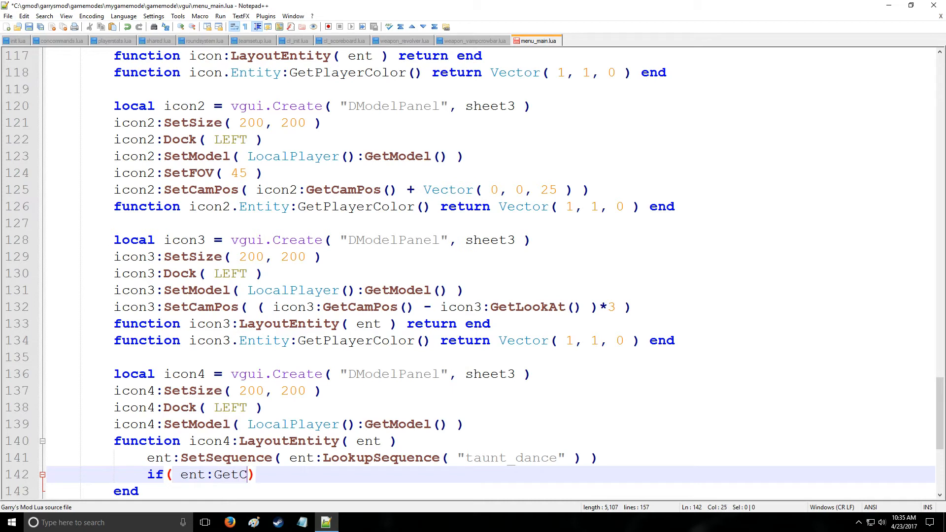
text(ycle())
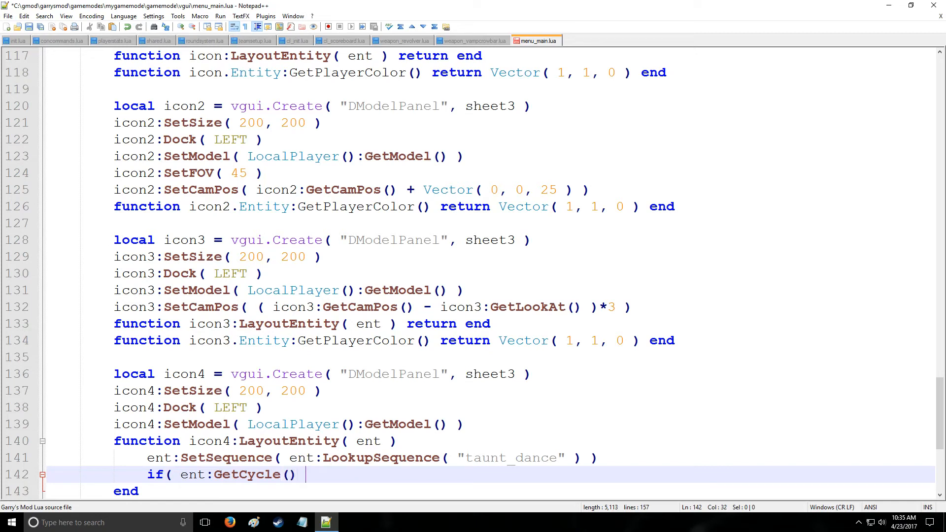
text(=)
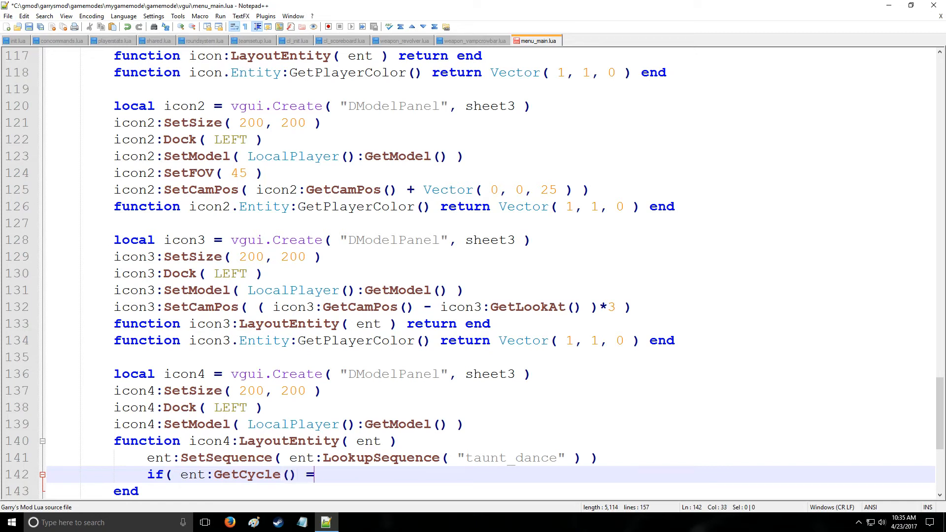
text(> 0)
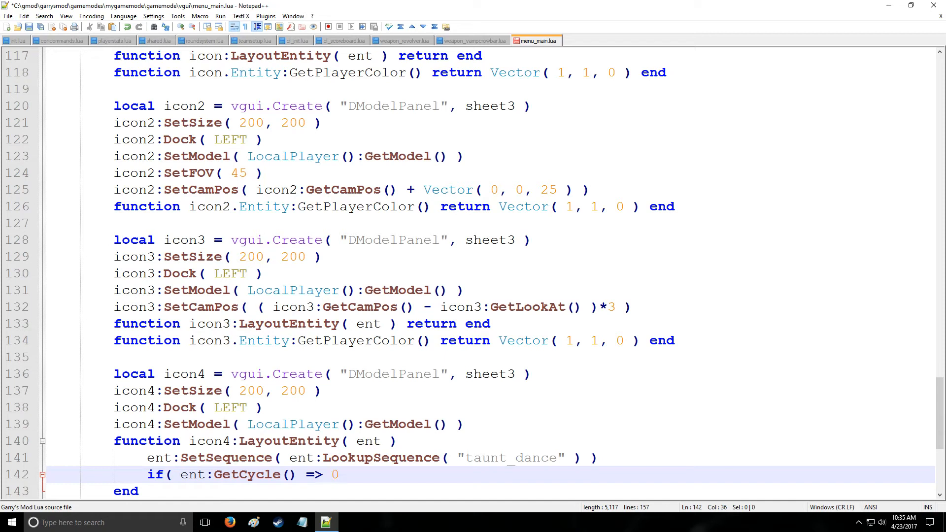
text(.98)
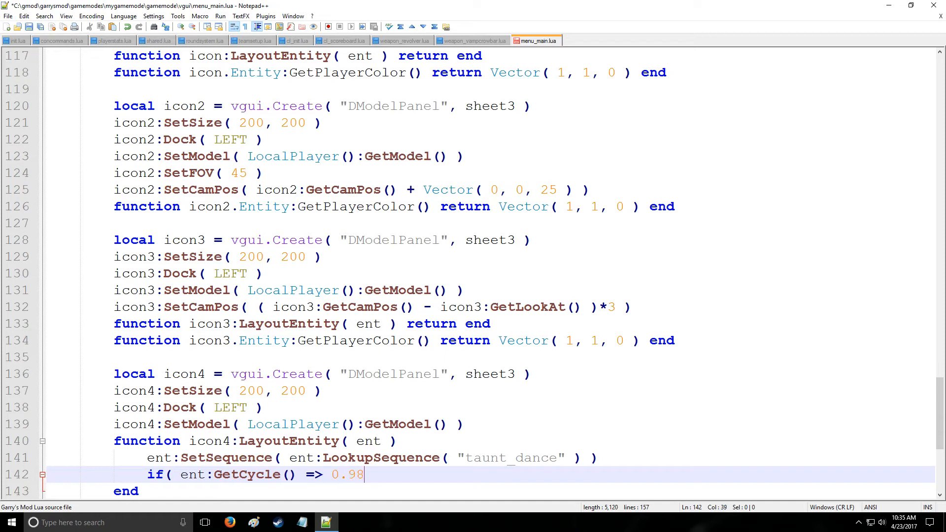
text(9)
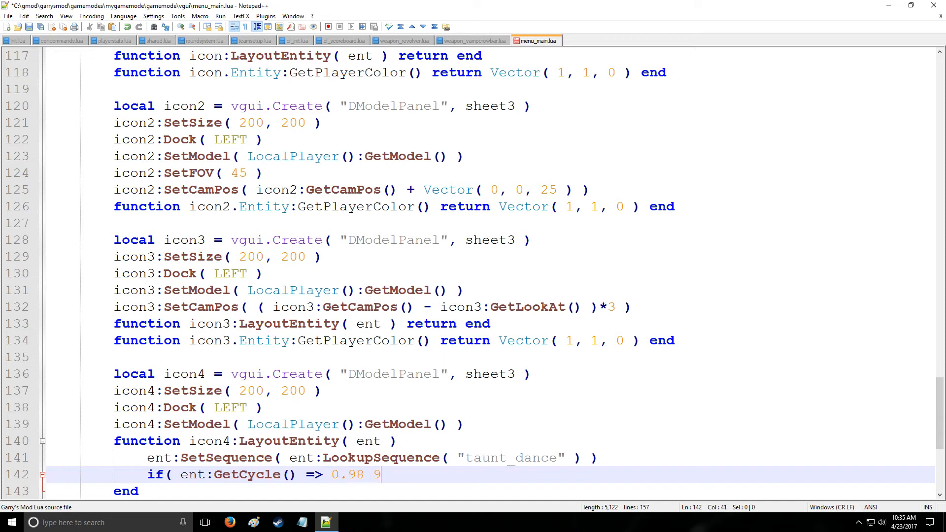
text(8)
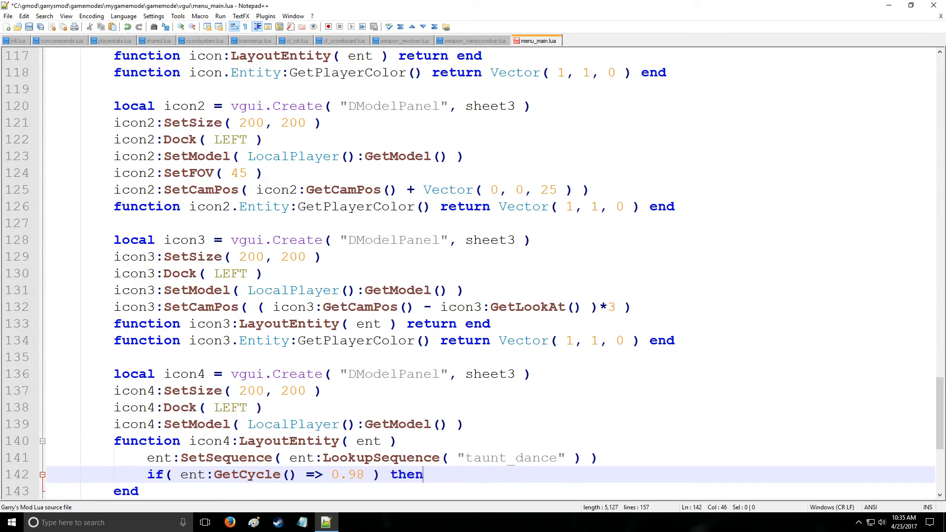
Inside the condition, reset the cycle with ent:SetCycle( 0.02 )
text(ent:)
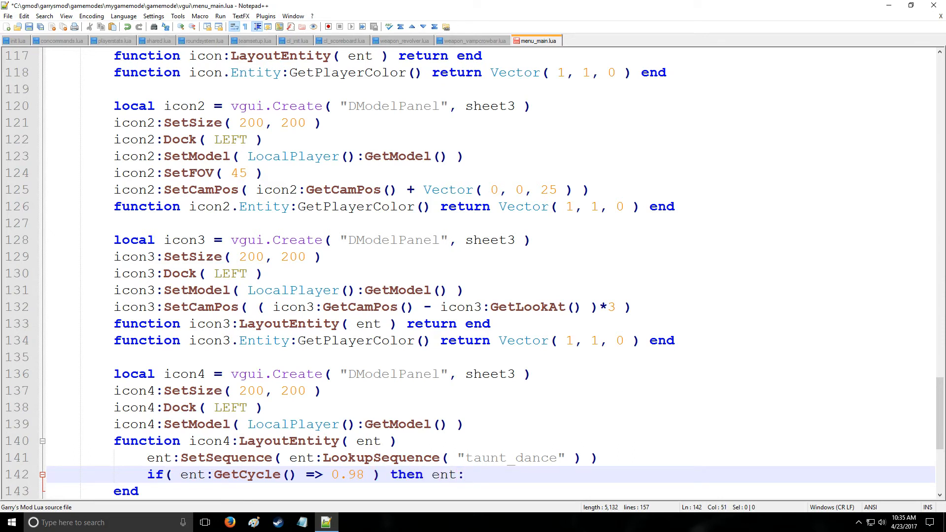
text(SetCycle)
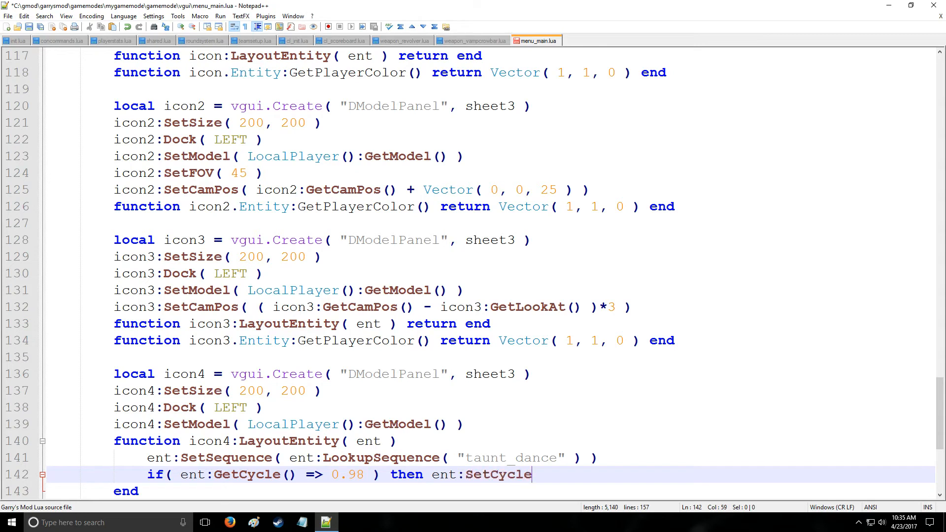
text(())
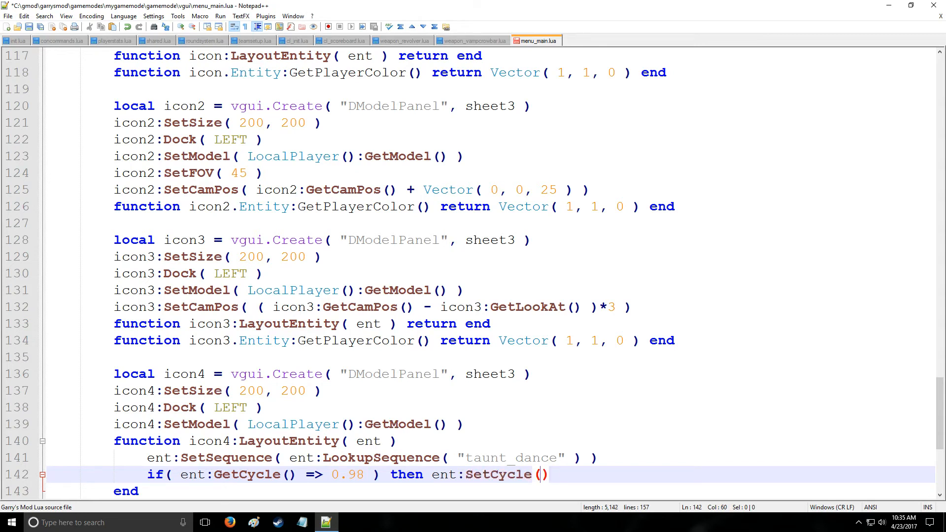
text(0.02)
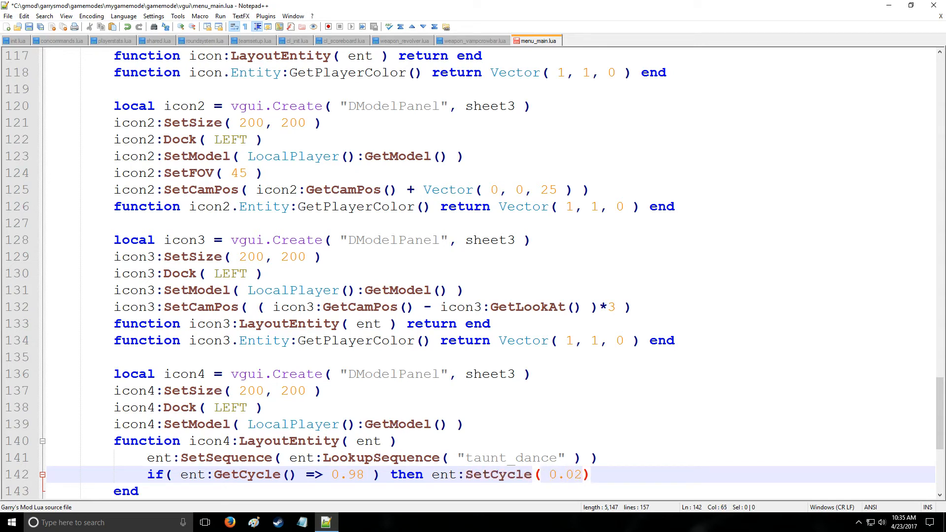
text(" ")
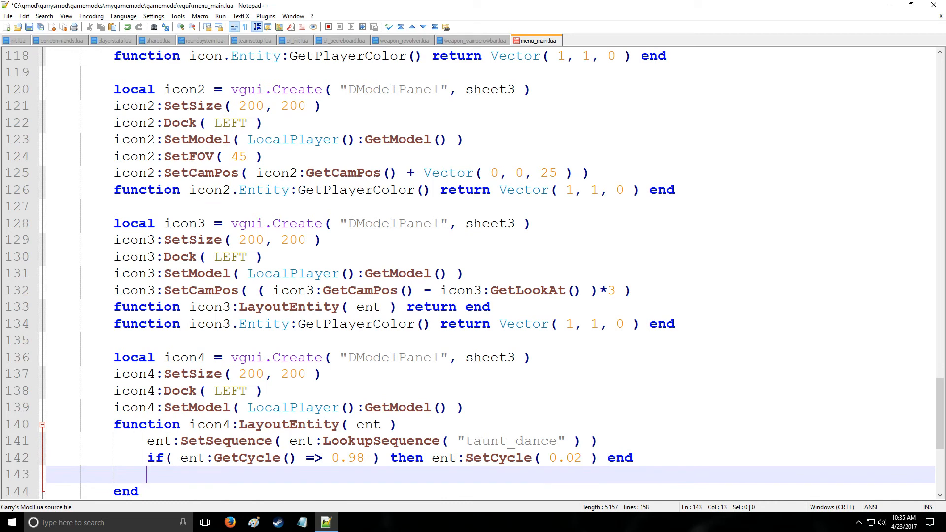
Add icon4:RunAnimation() on line 143 and change => to >= on line 142
text(icon)
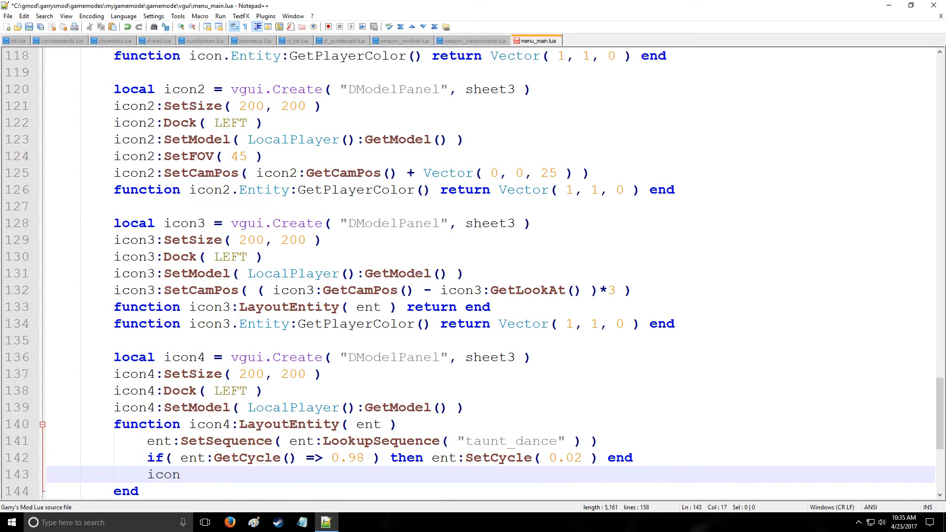
text(4:RunA)
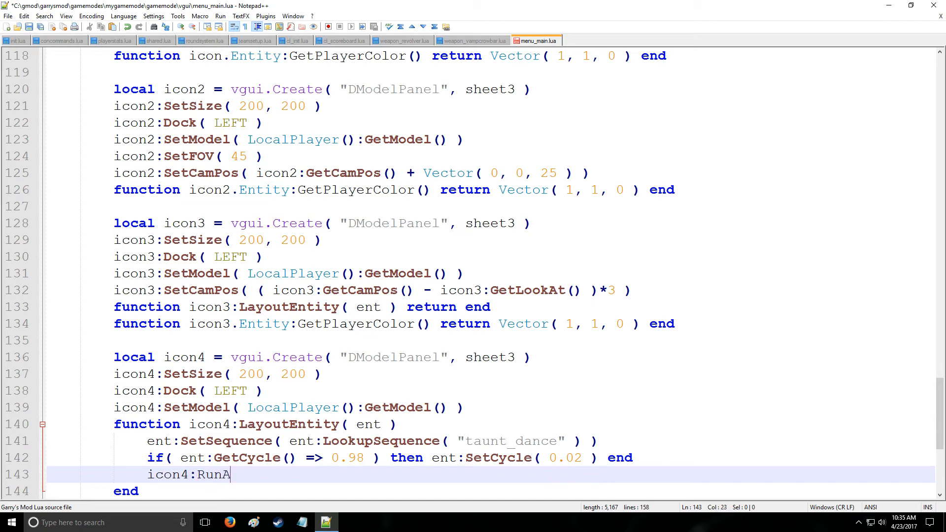
text(nimation())
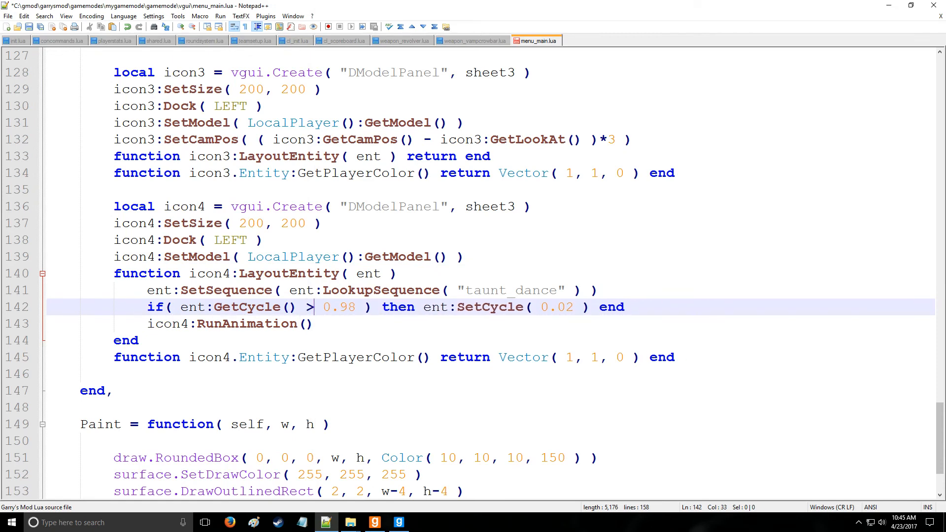
text(=)
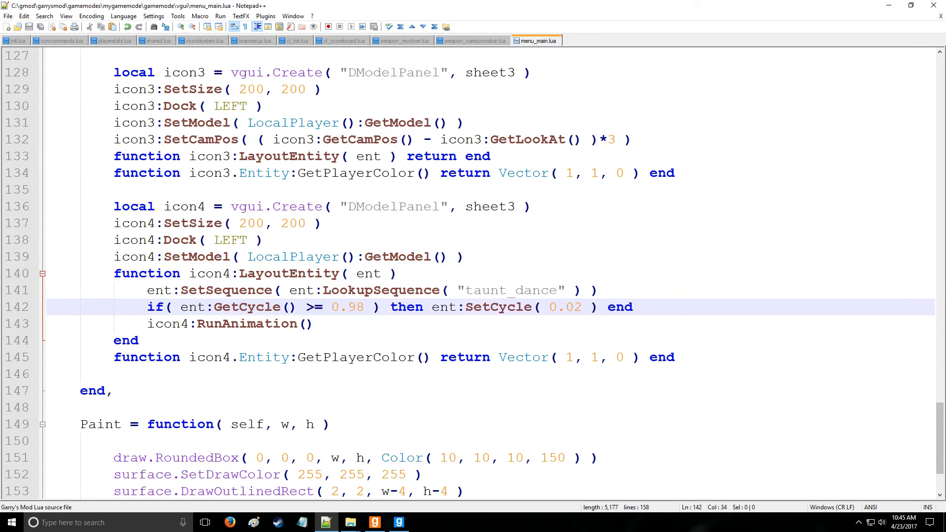
Switch to Garry's Mod, open the test menu with F4, and scroll to the Model tab
click(374, 522)
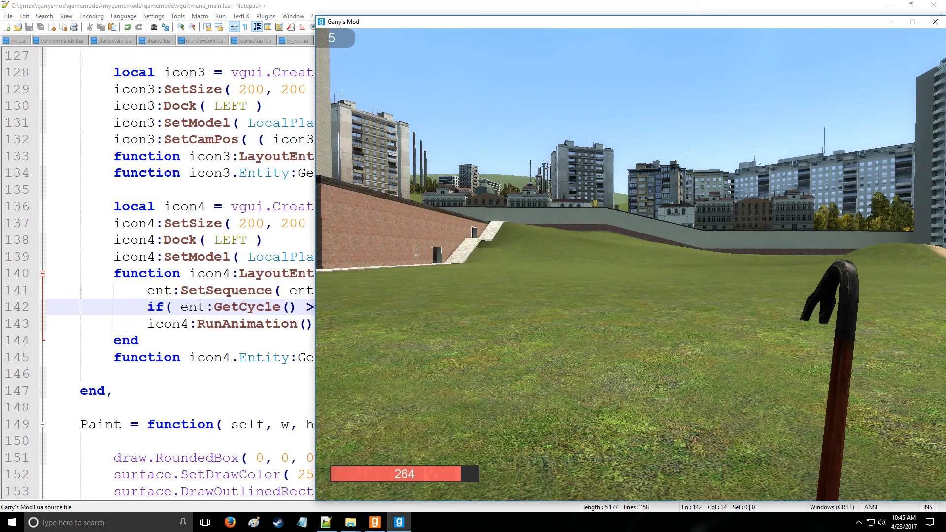
key(F4)
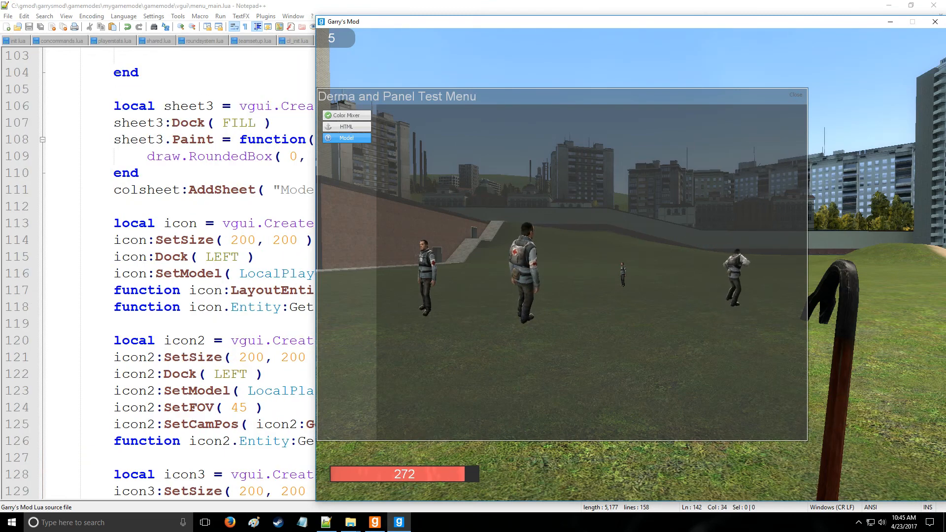
scroll(down, 3)
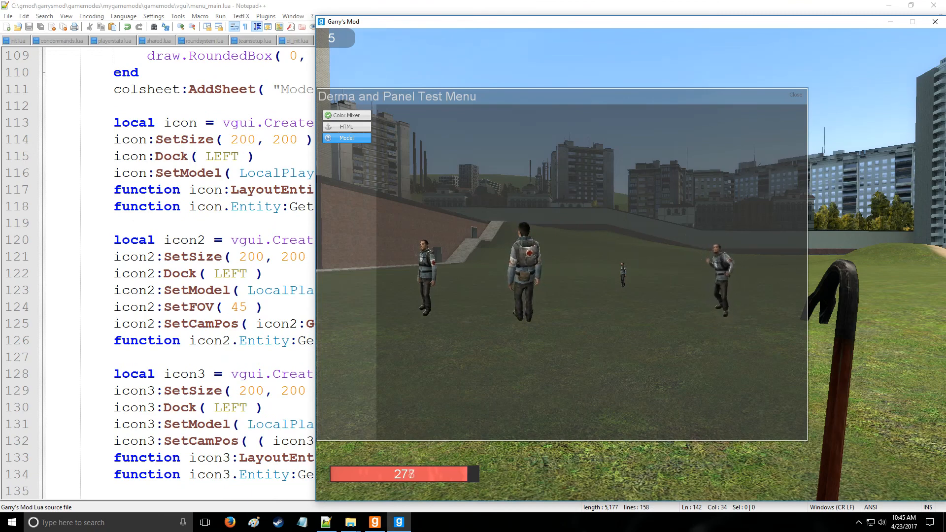
scroll(down, 3)
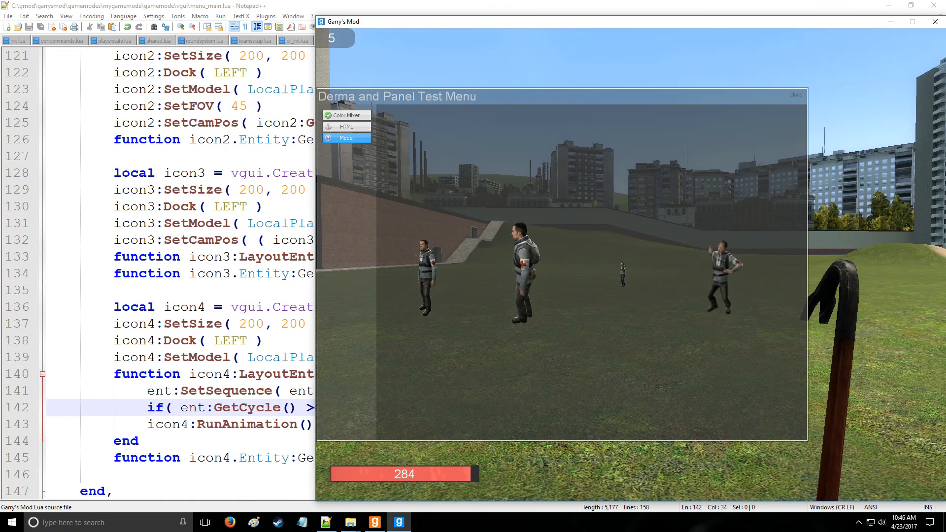
scroll(down, 3)
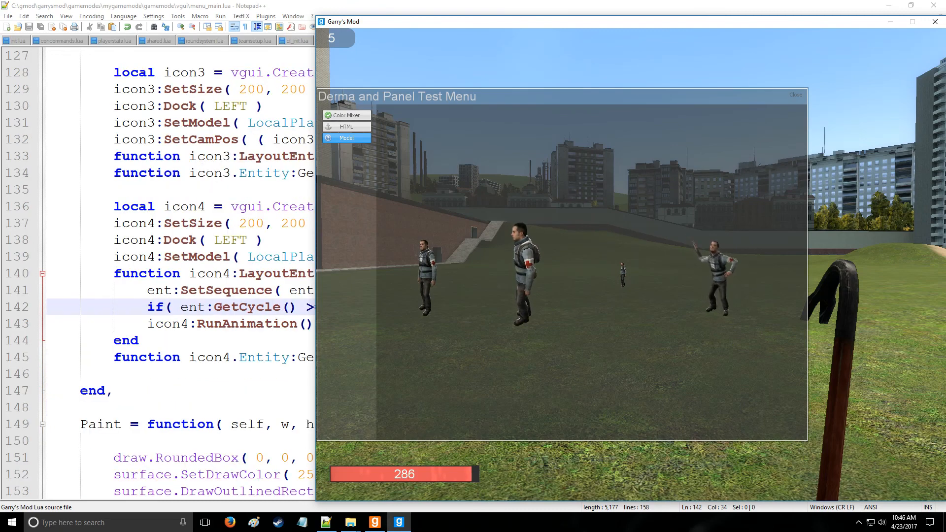